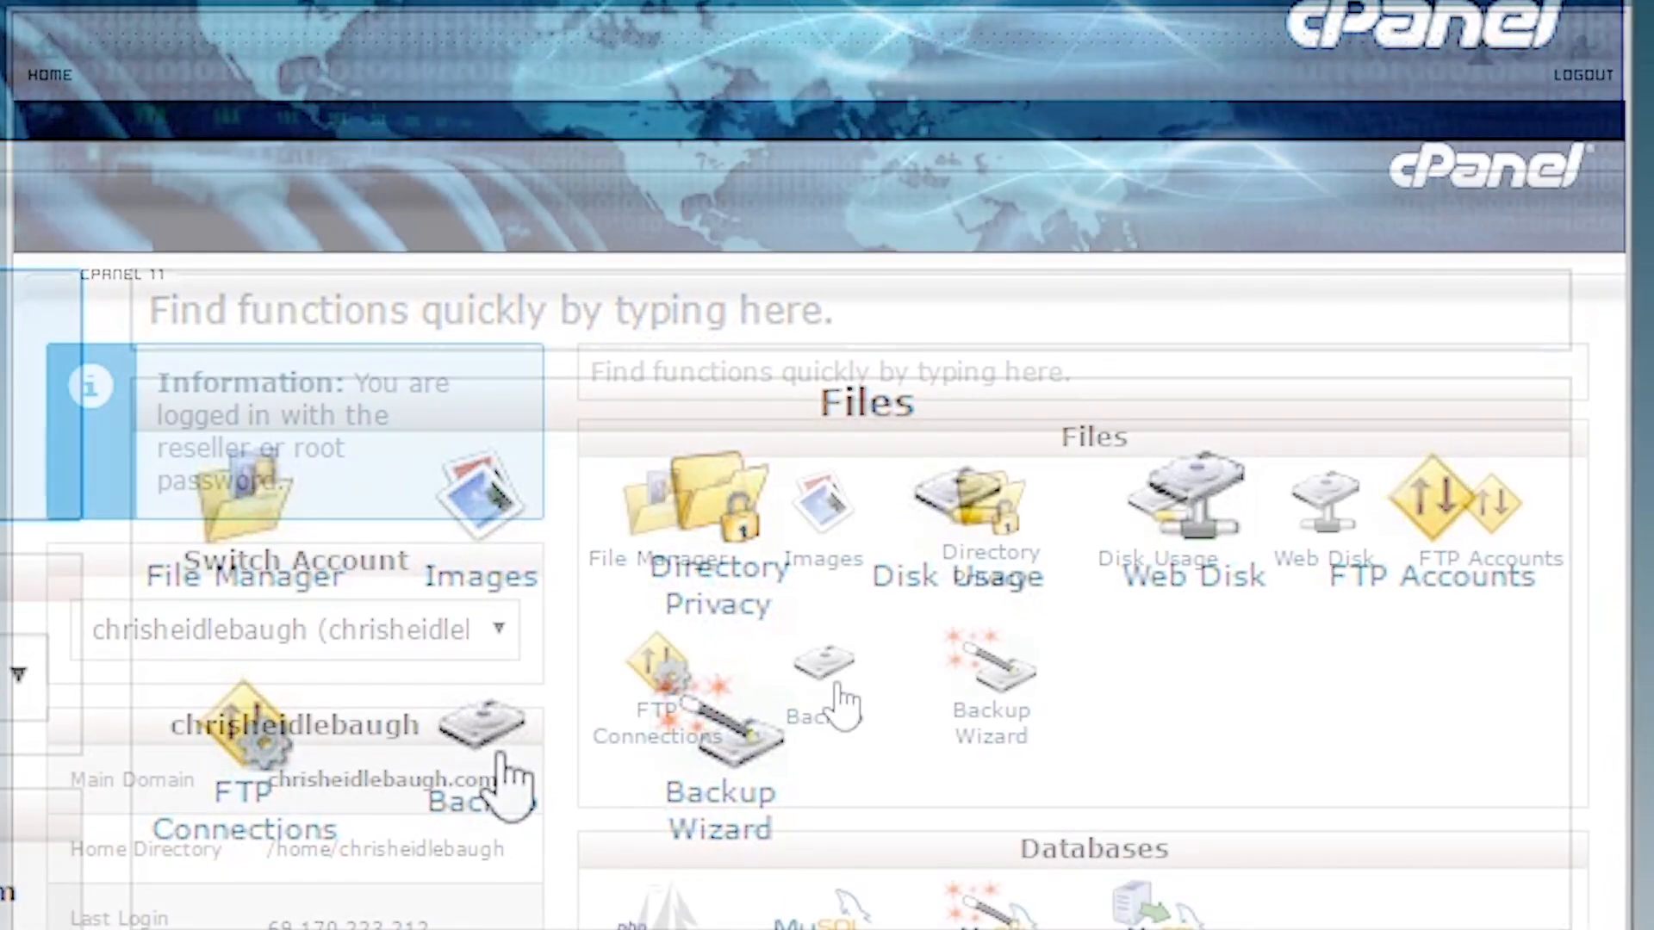
Step: Go to the cPanel account backup page and launch the Backup Wizard from Files
click(822, 675)
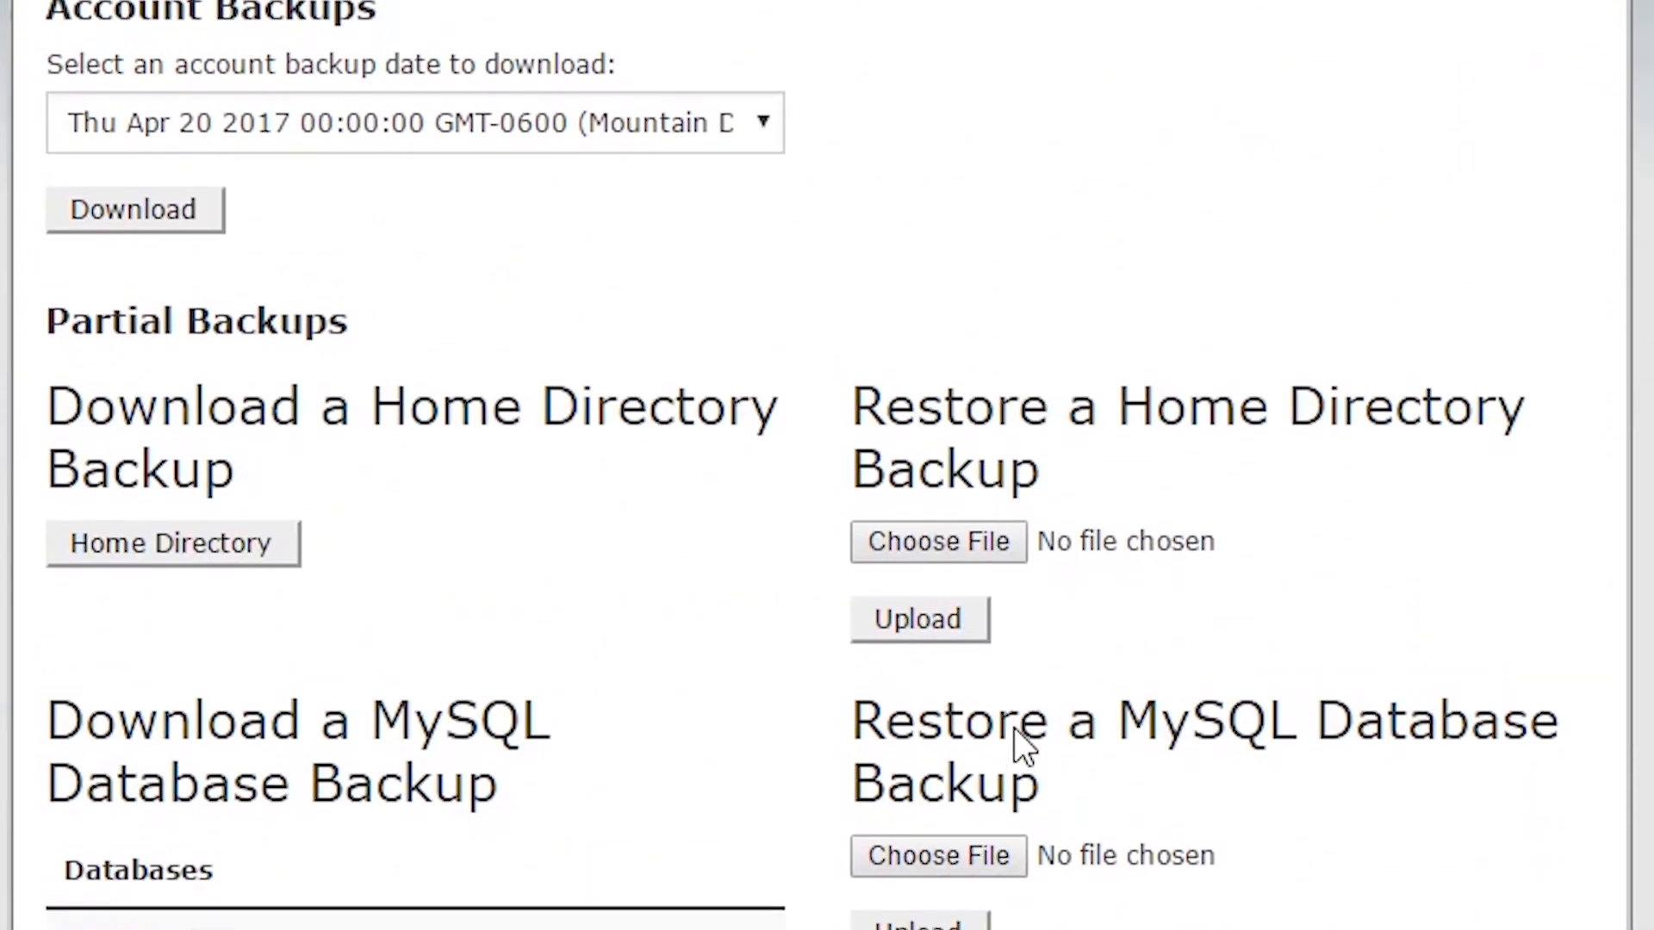
scroll(up, 3)
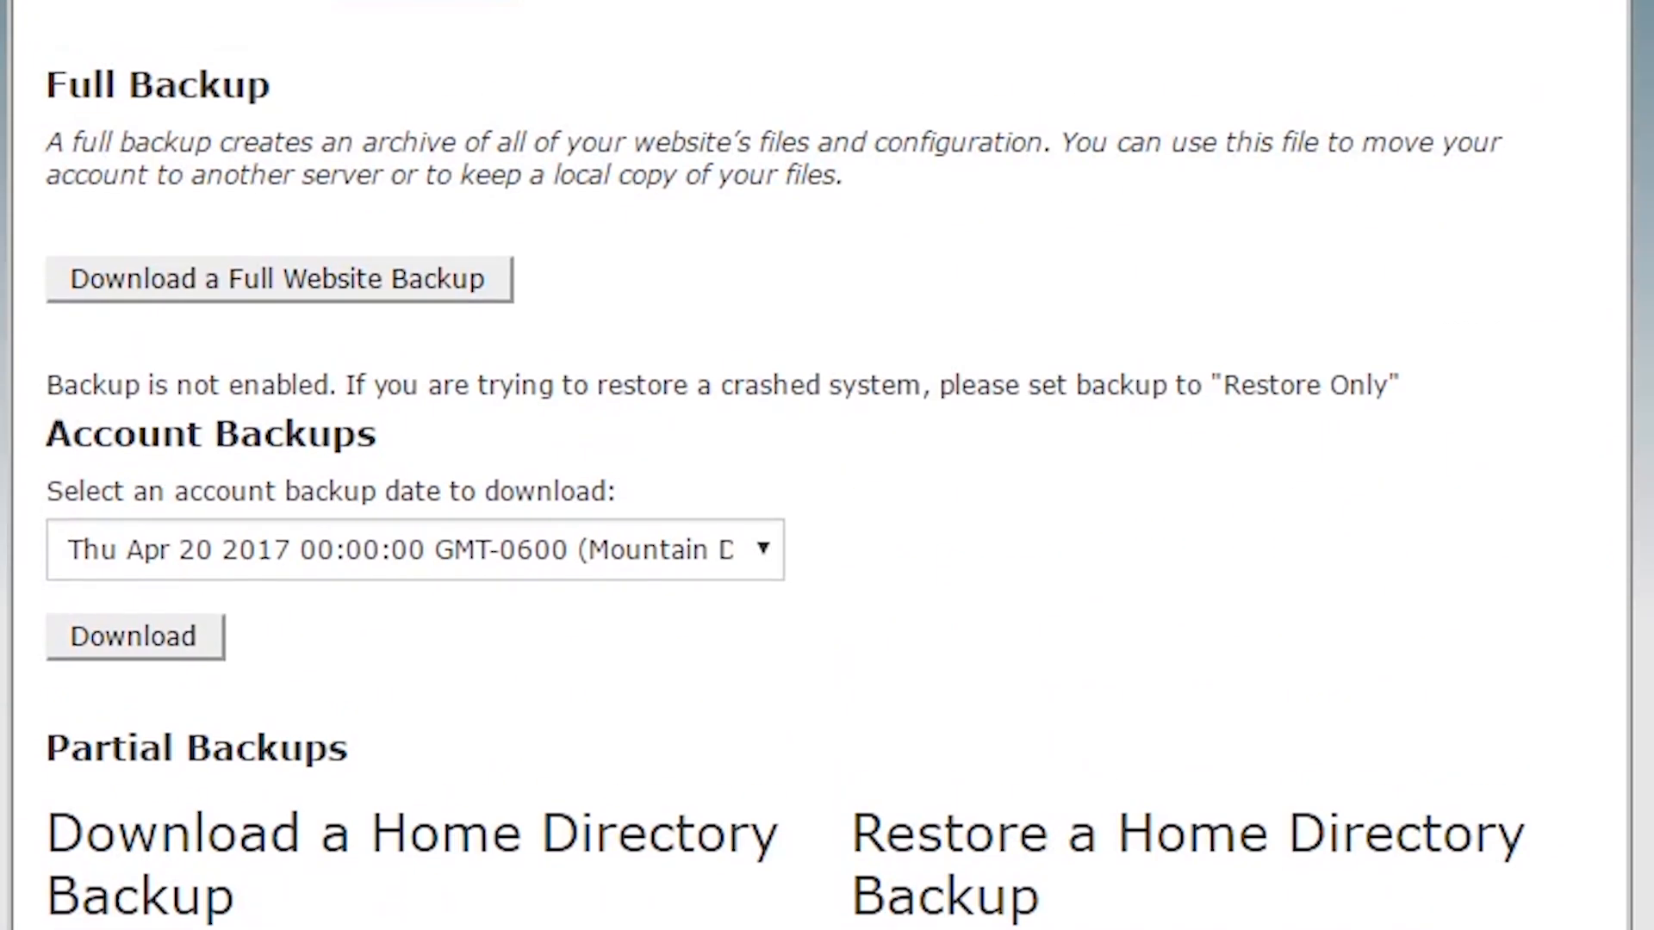
scroll(up, 3)
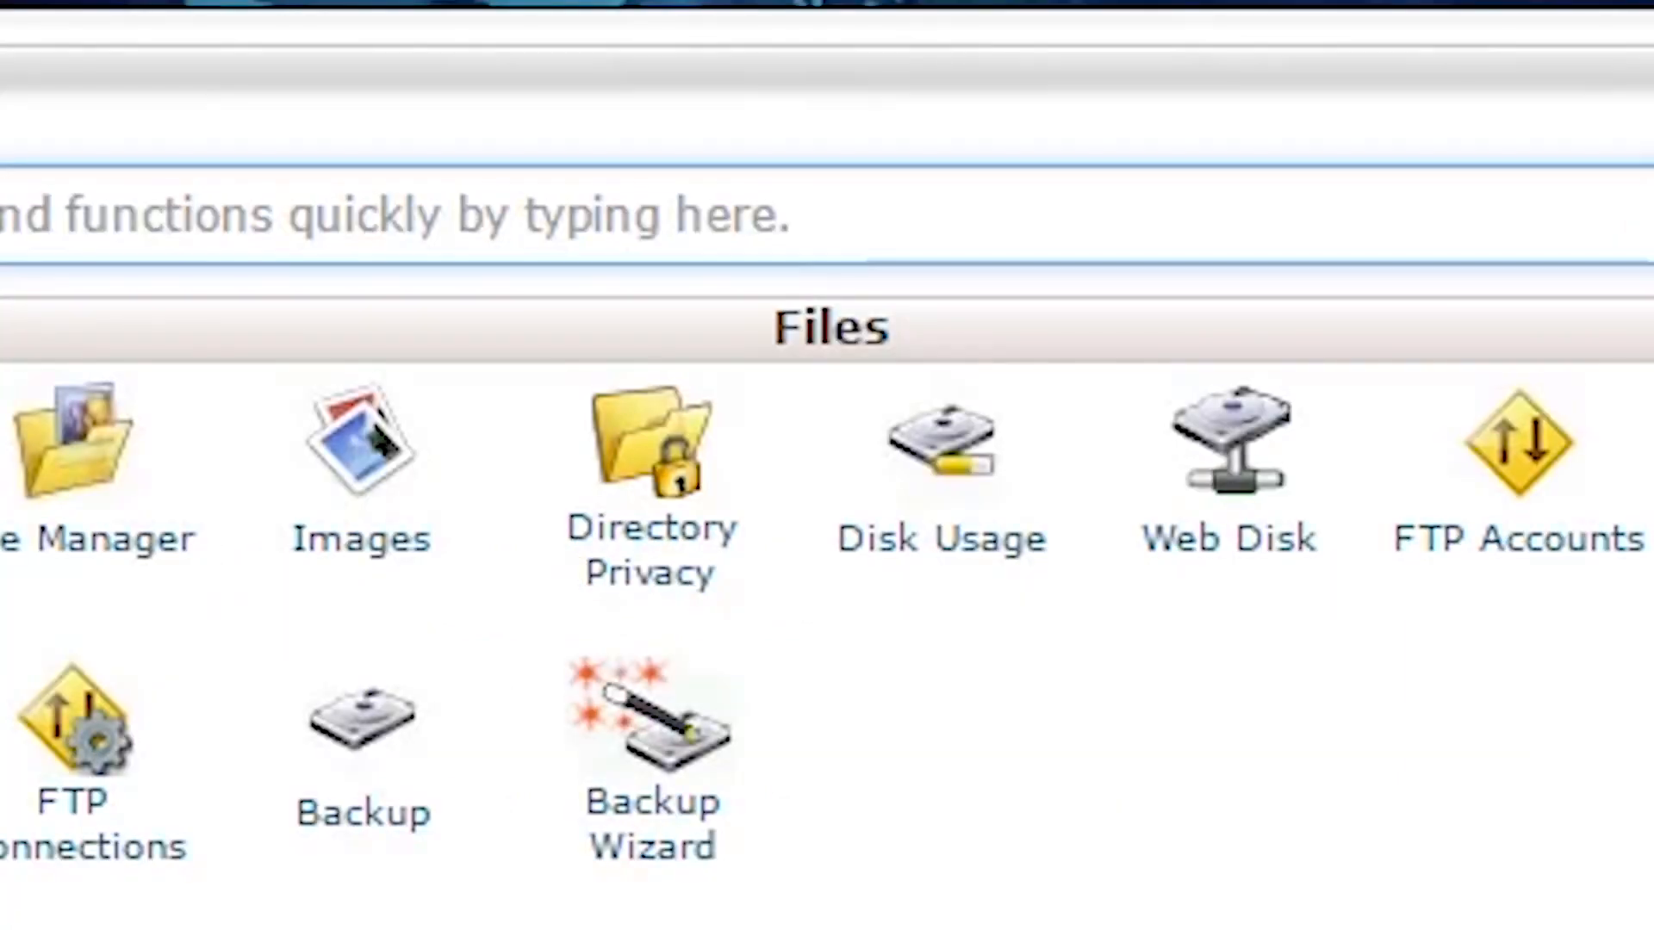
mouse_move(651, 823)
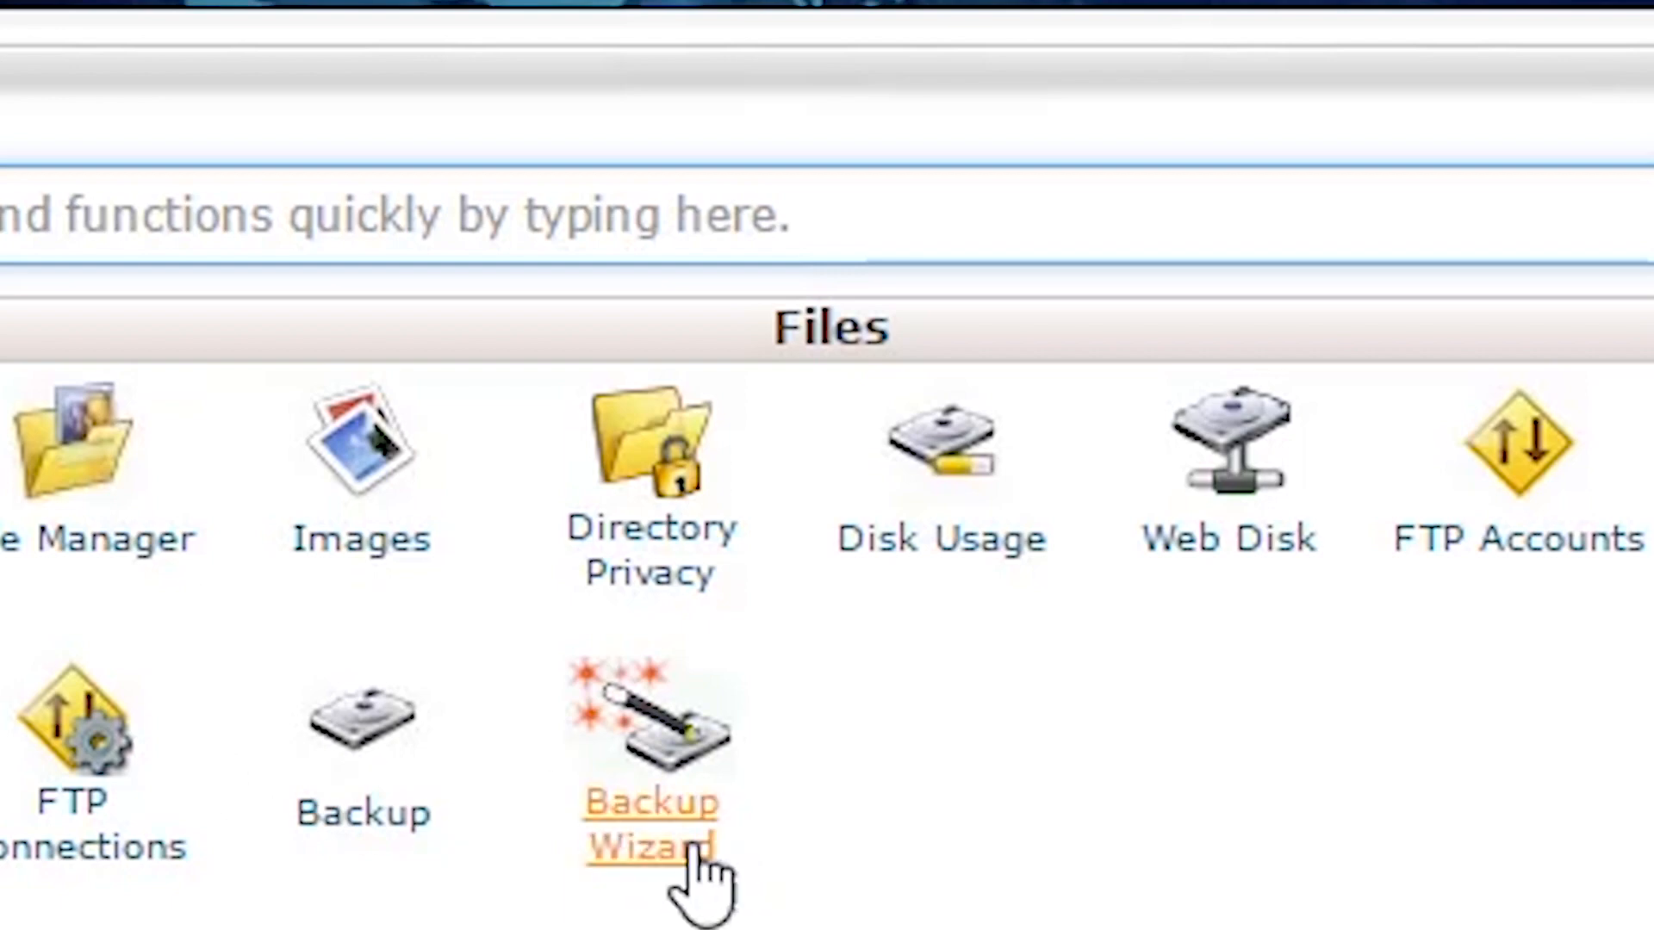
click(649, 823)
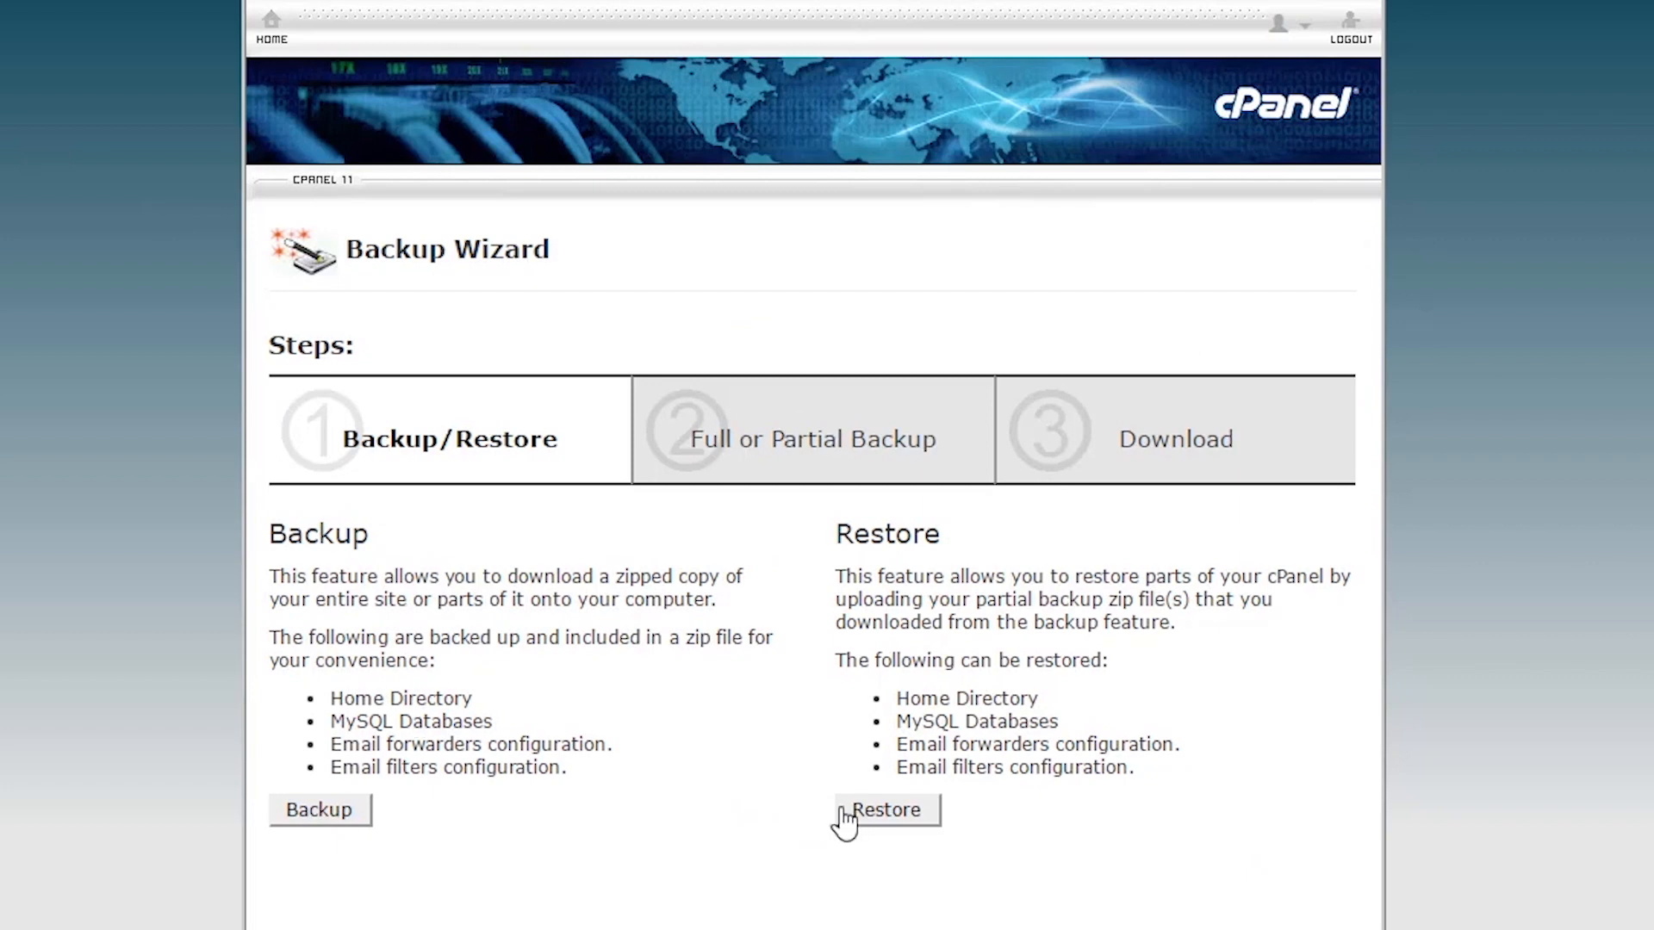
mouse_move(1176, 483)
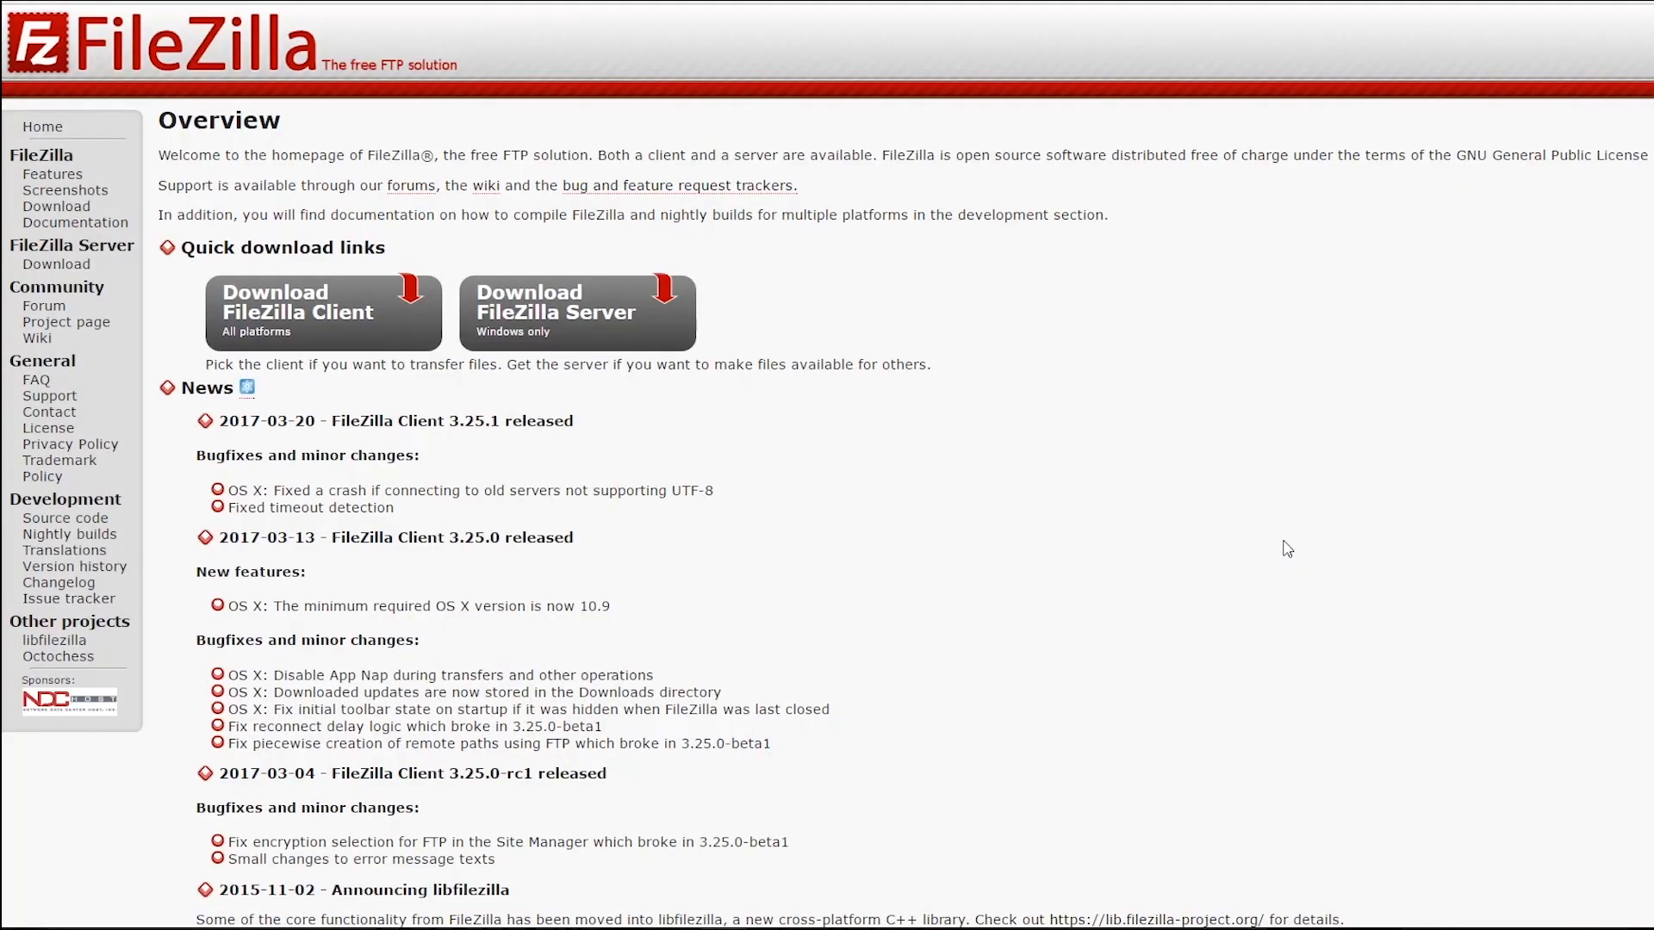
mouse_move(1248, 483)
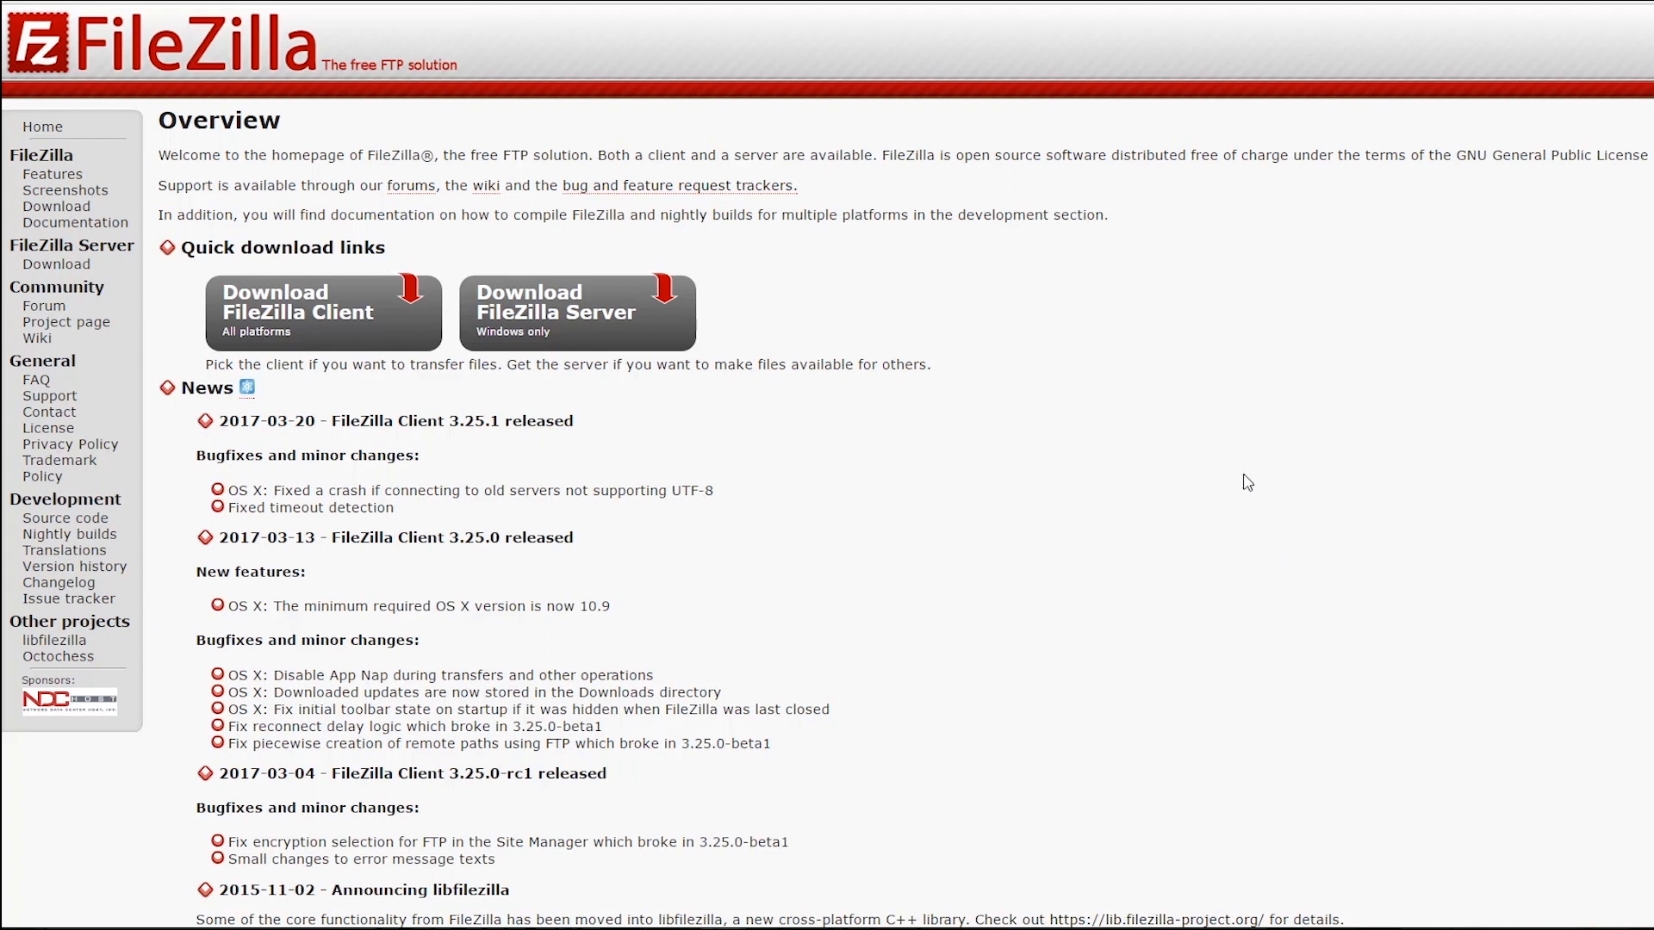
mouse_move(1211, 359)
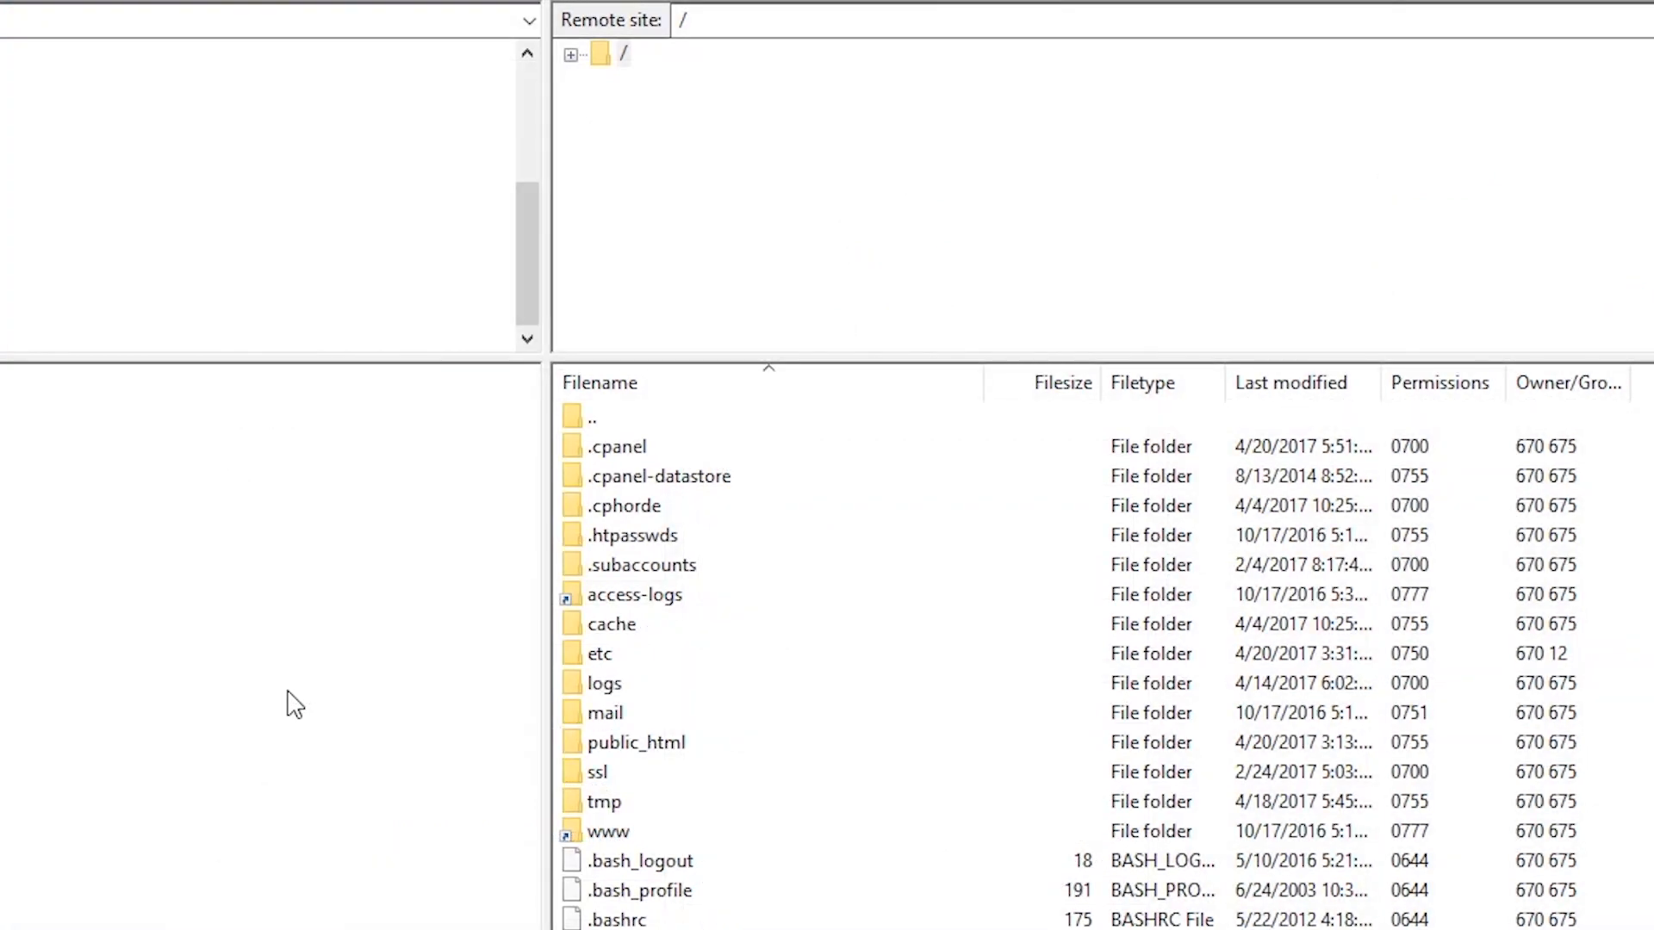
mouse_move(639, 755)
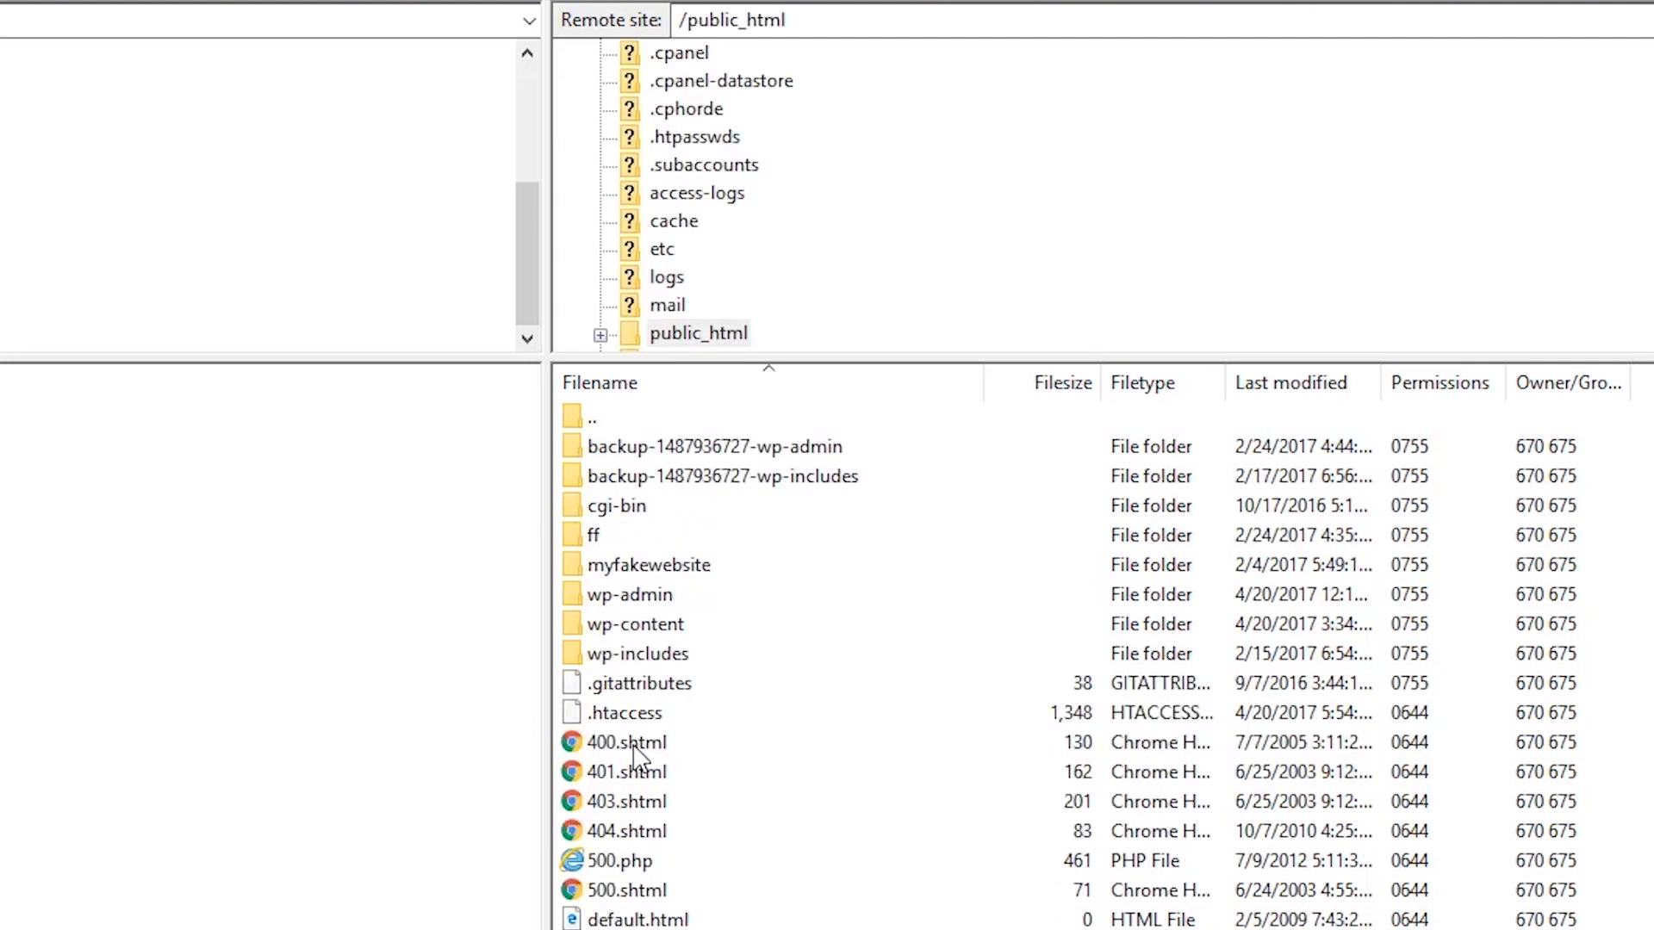
mouse_move(640, 749)
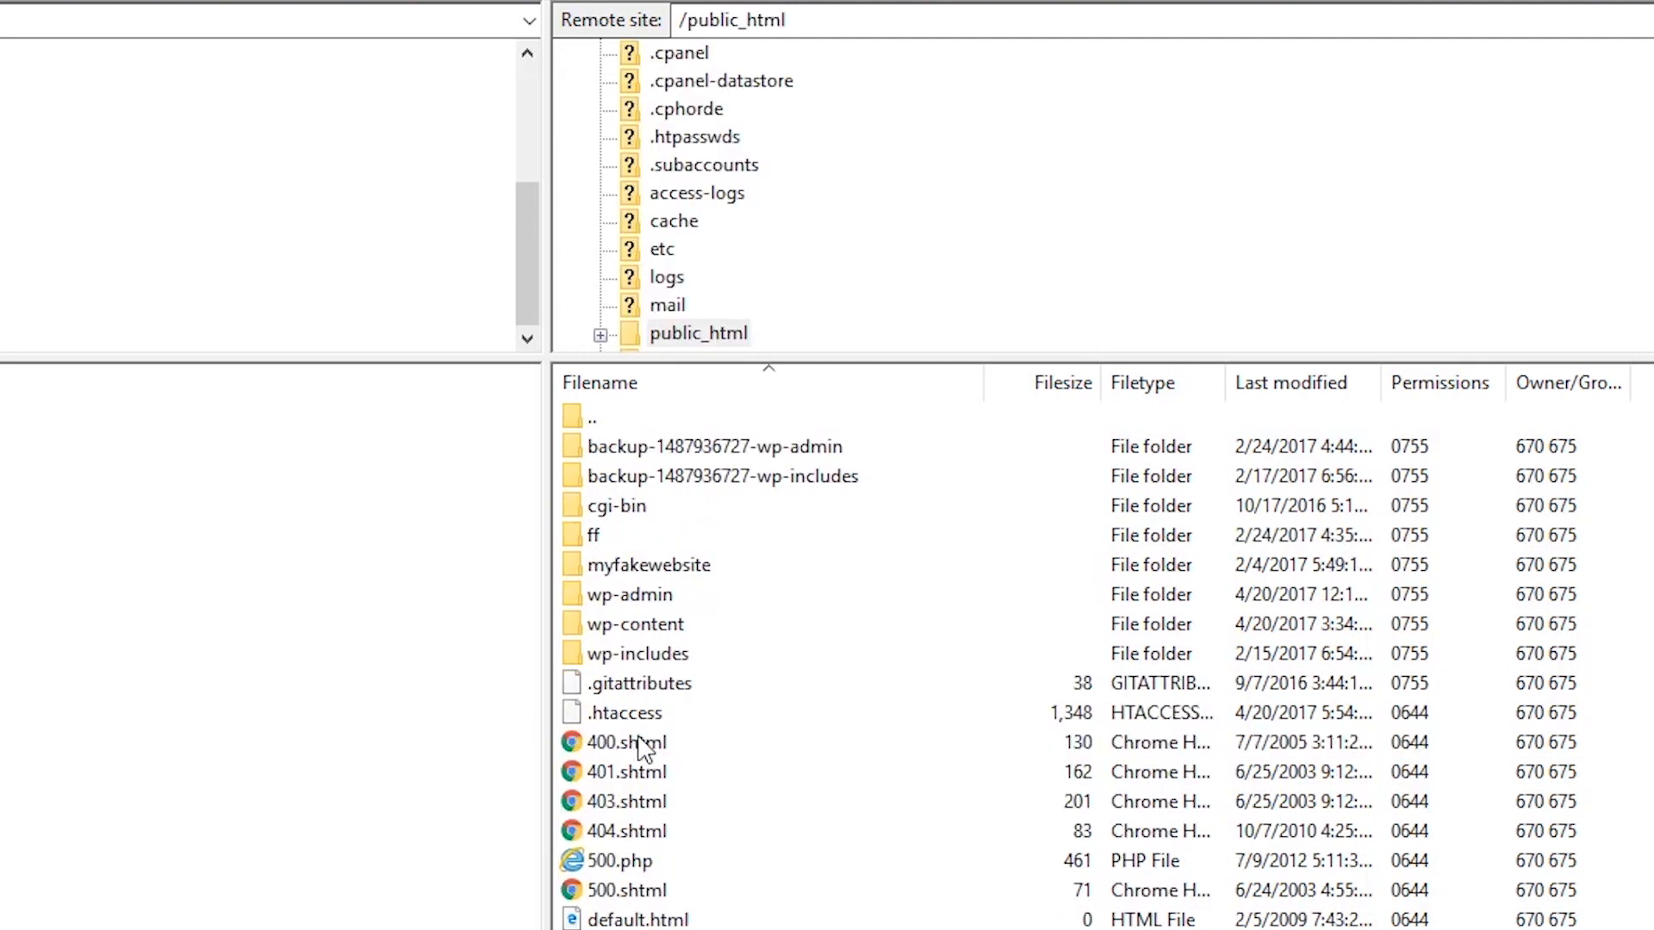
mouse_move(644, 633)
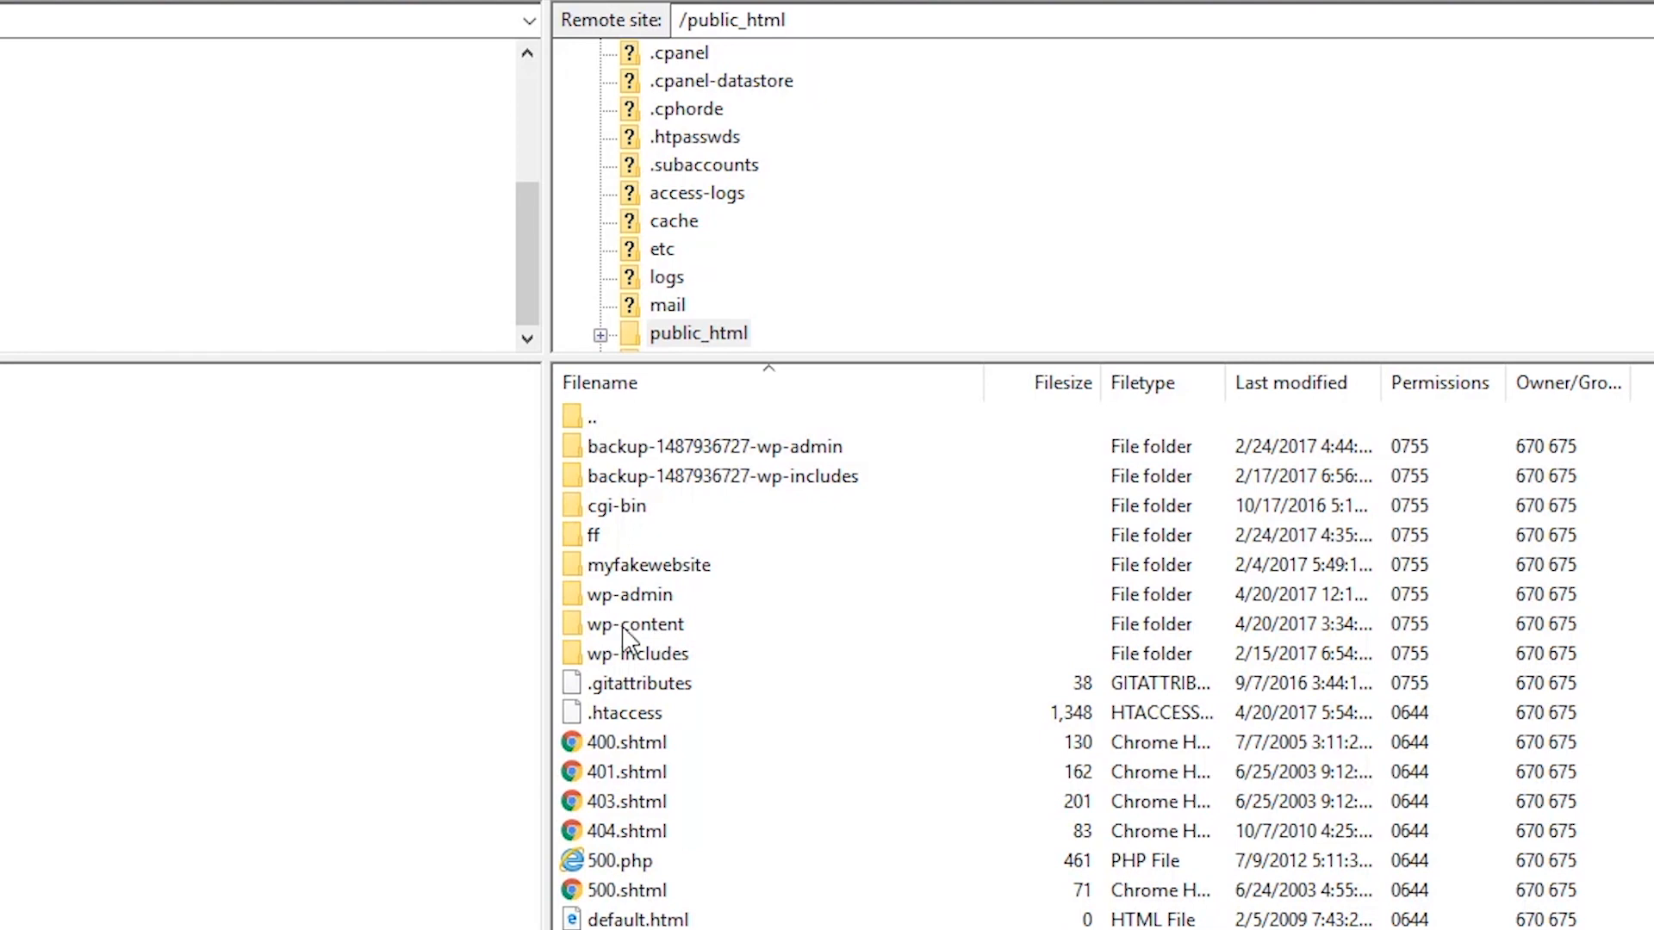
Step: Rename the mts_ad_sense theme folder in wp-content to mts_ad_sensedeactivated
double_click(634, 624)
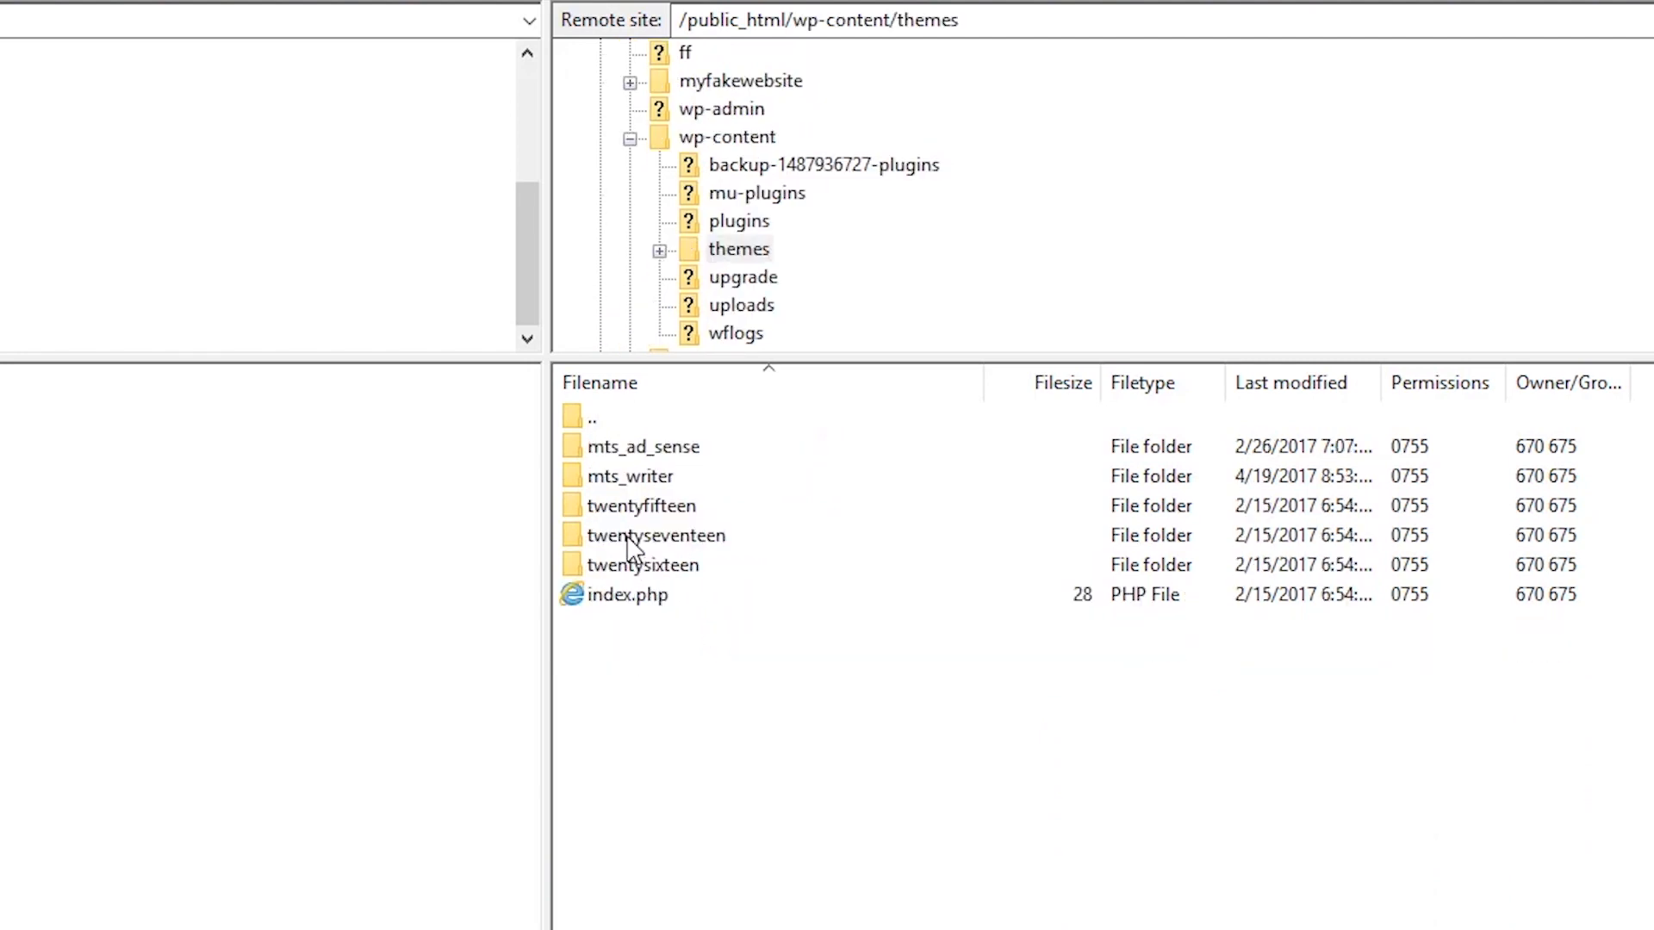
click(644, 446)
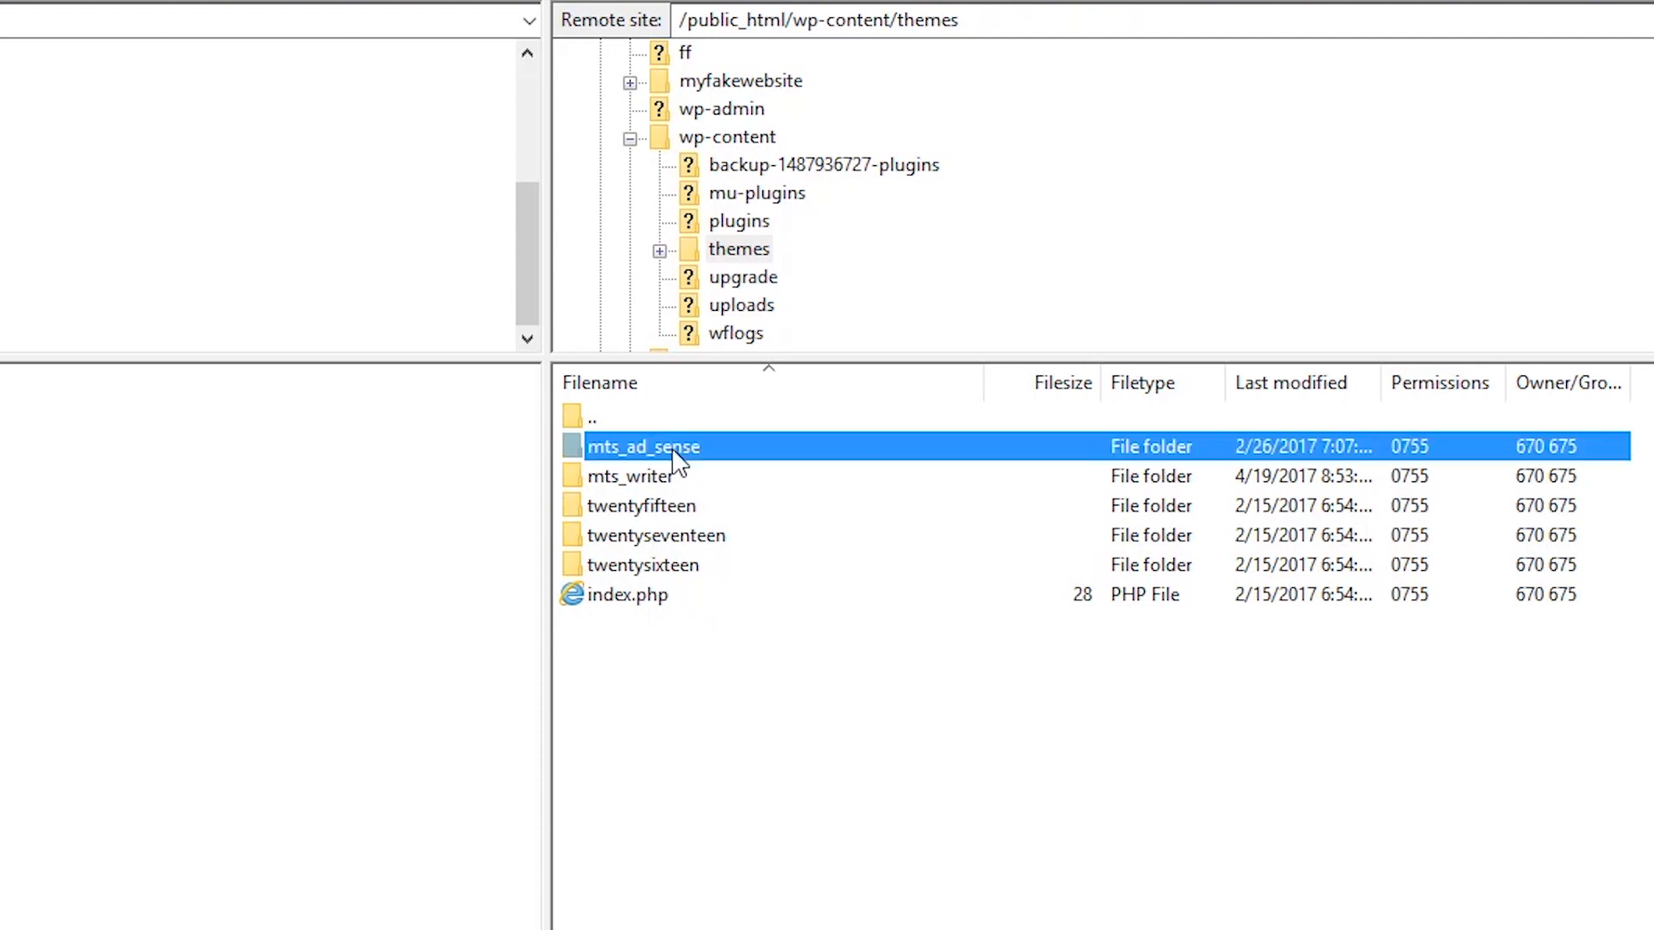
right_click(643, 446)
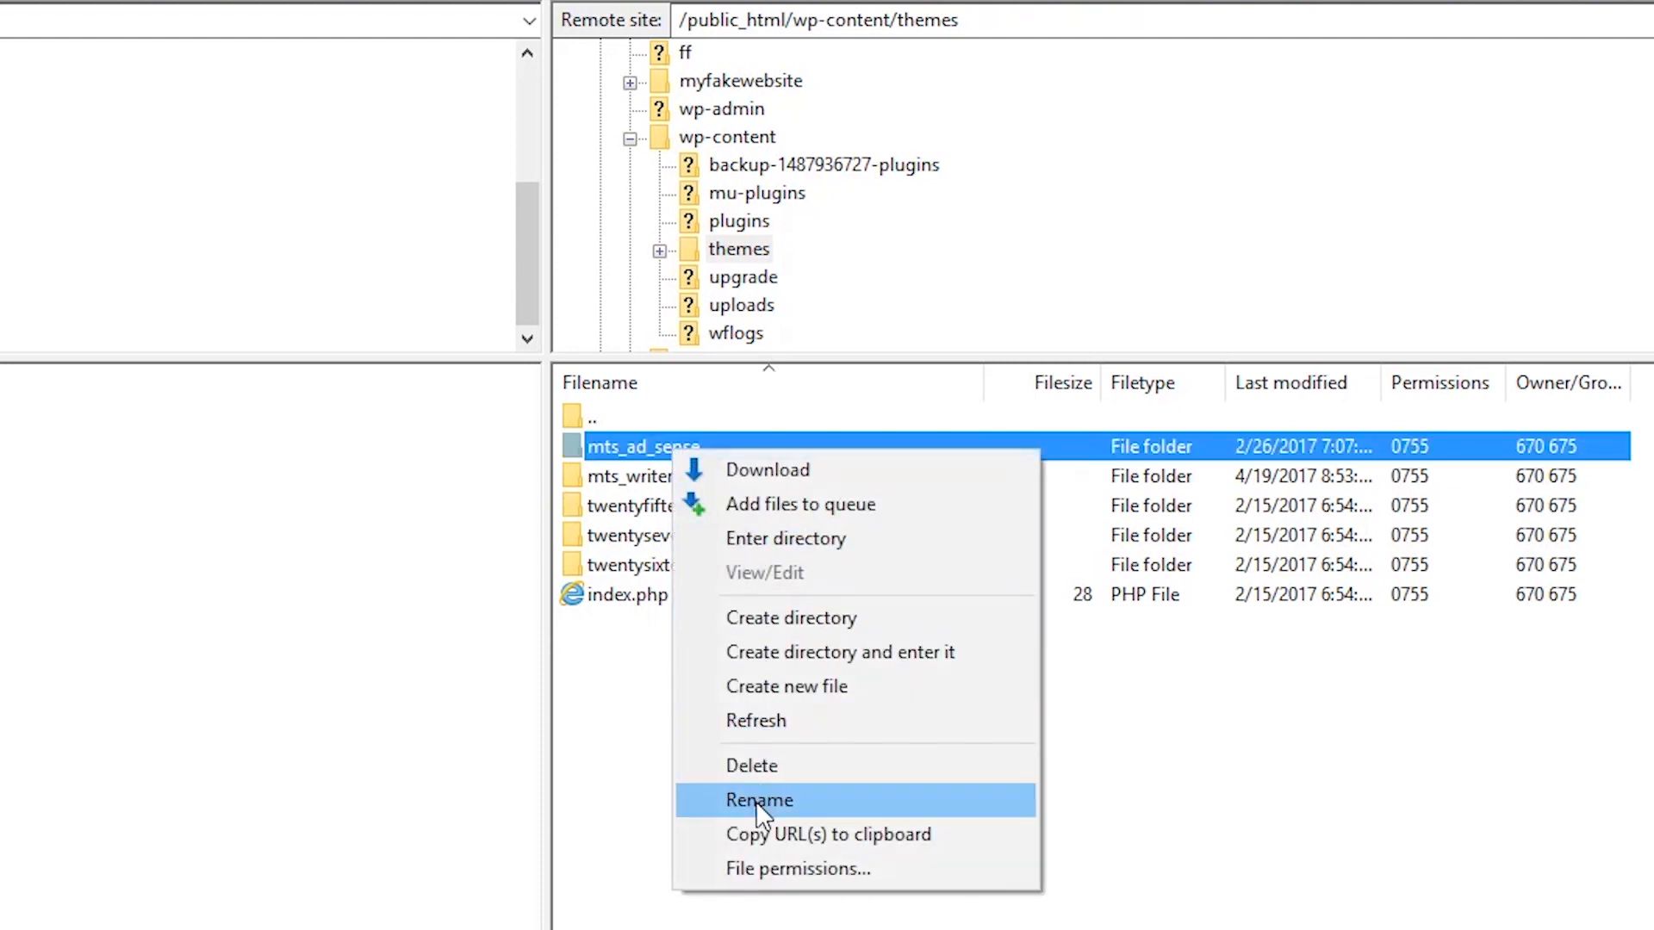
click(758, 800)
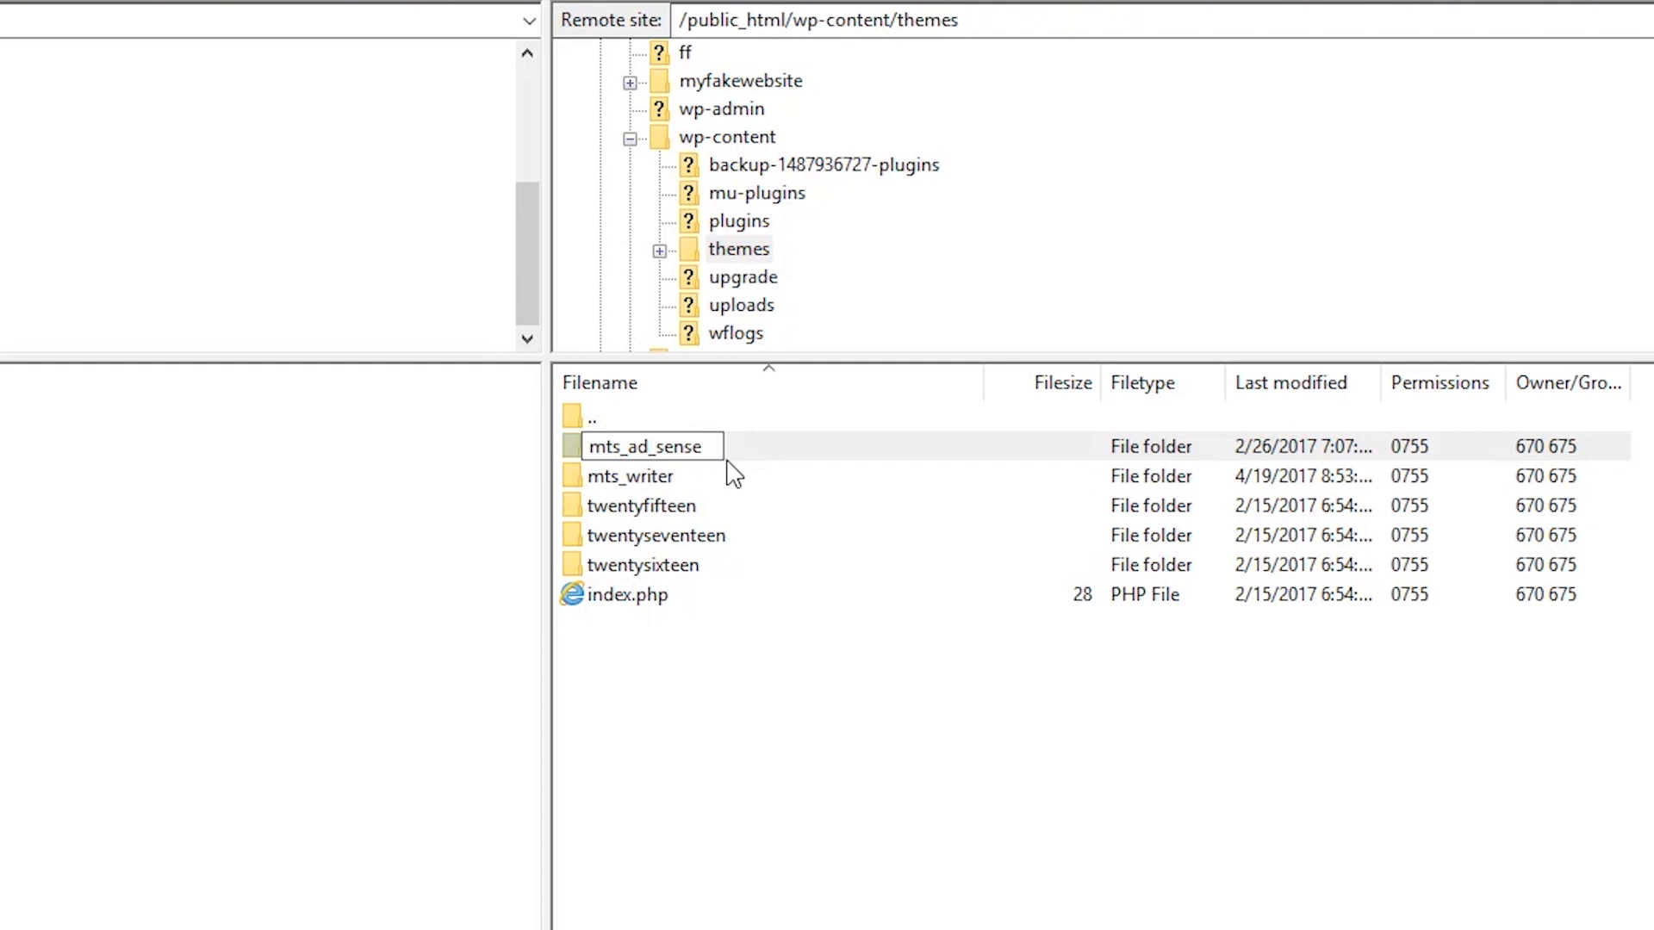
text(de)
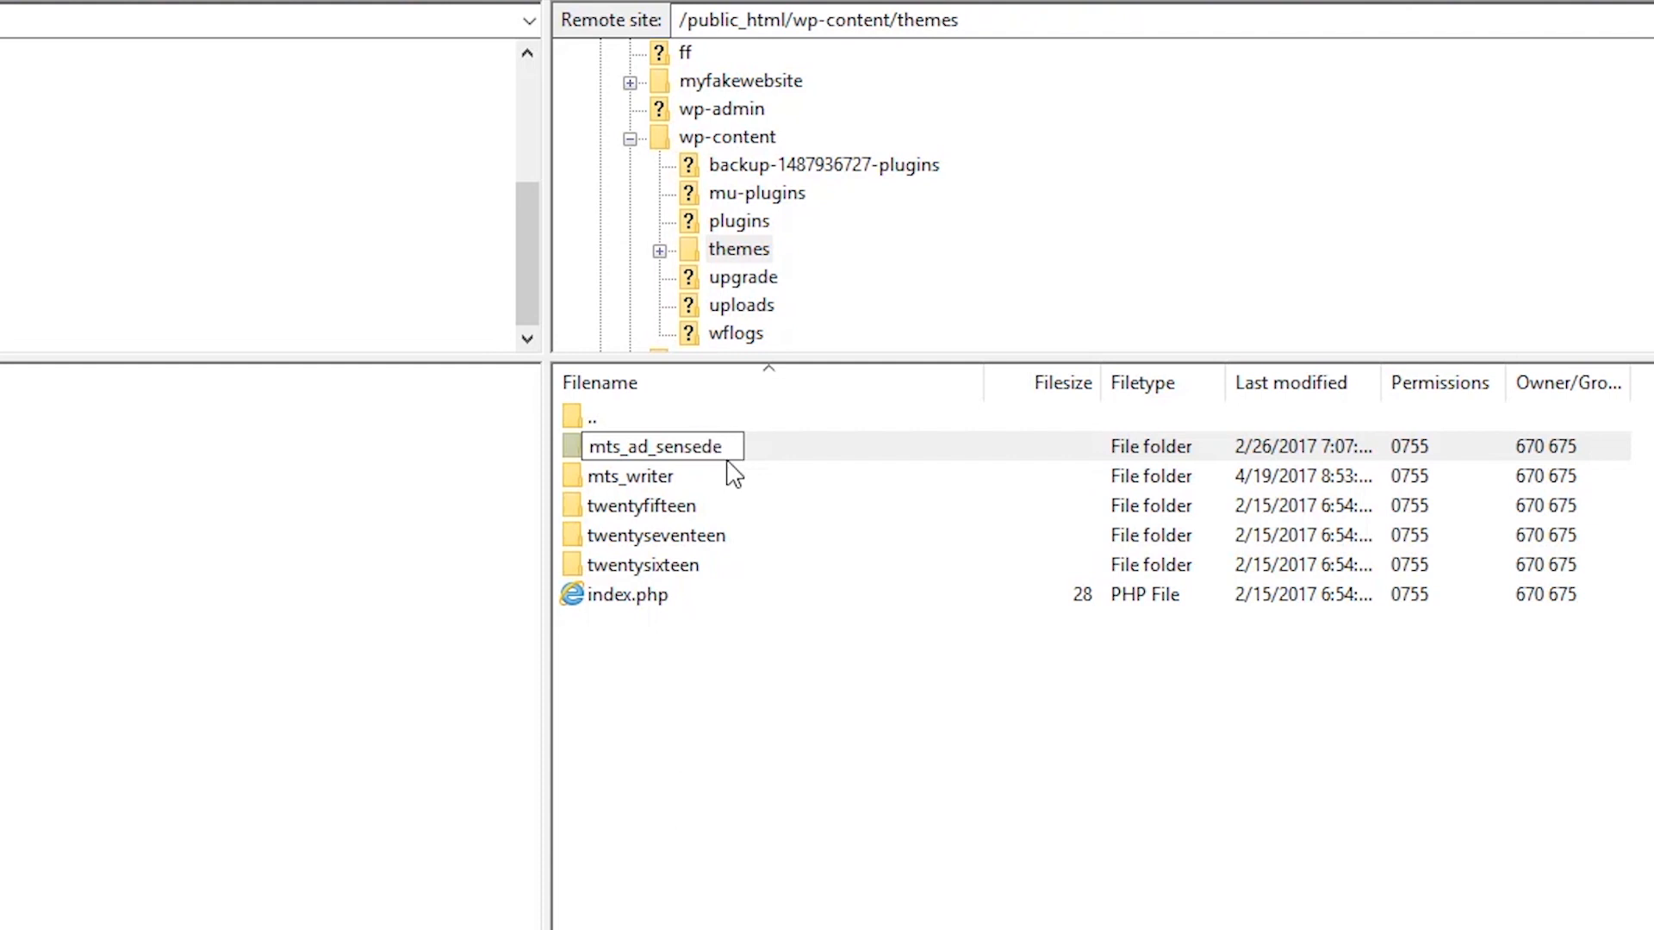
text(activat)
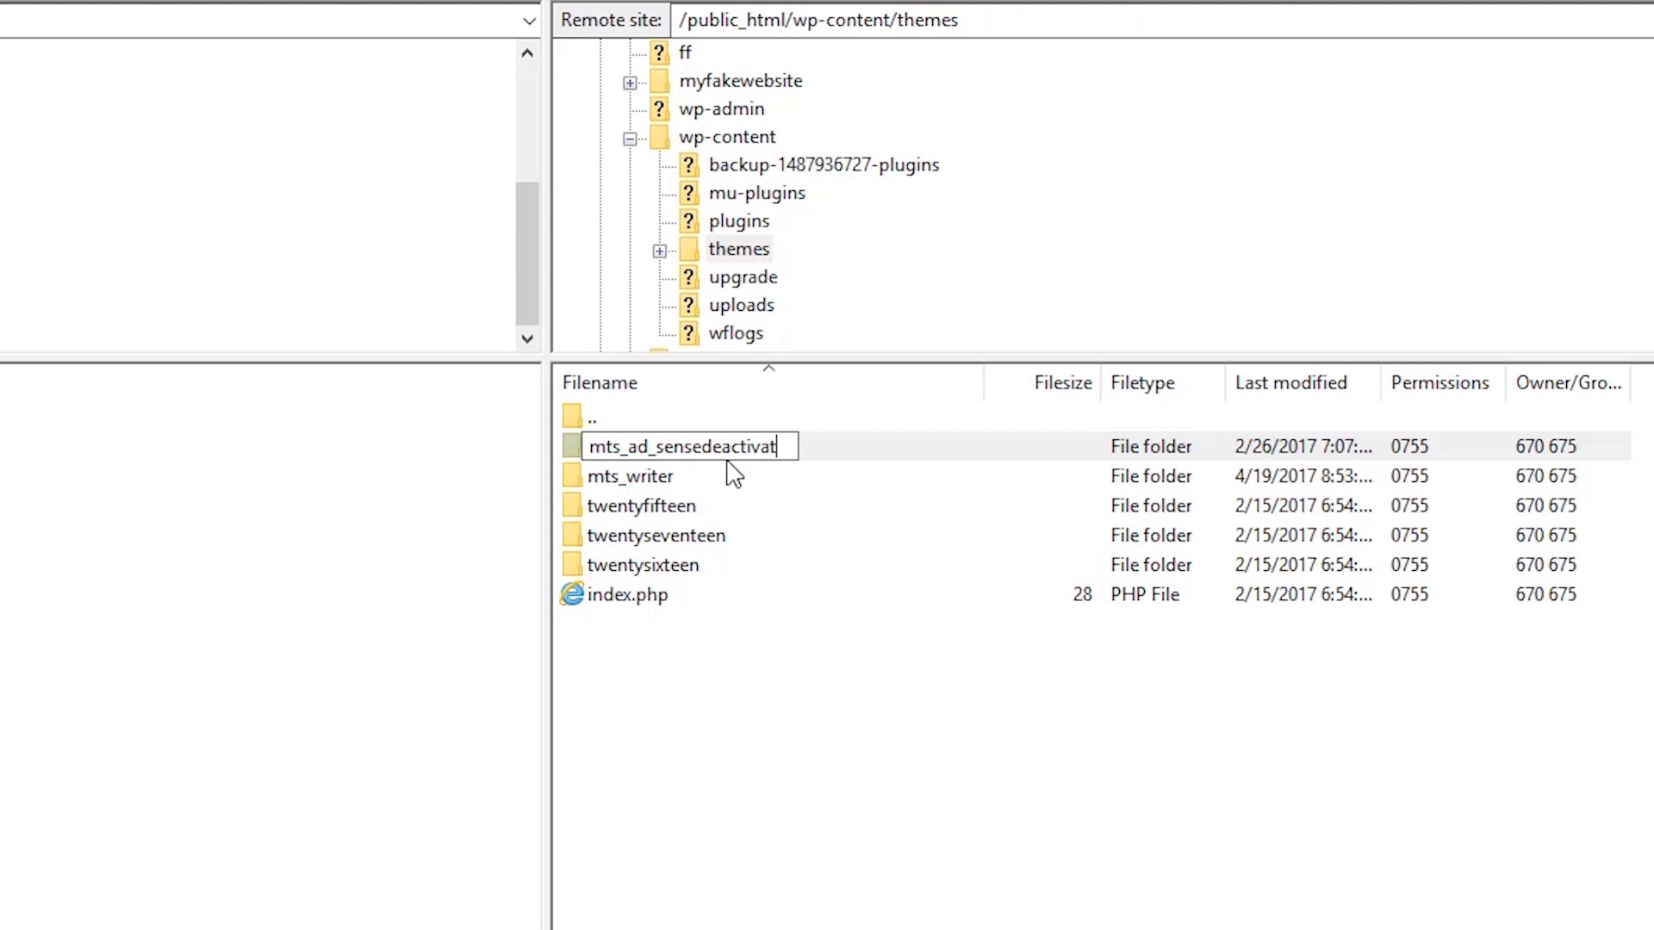
text(ed)
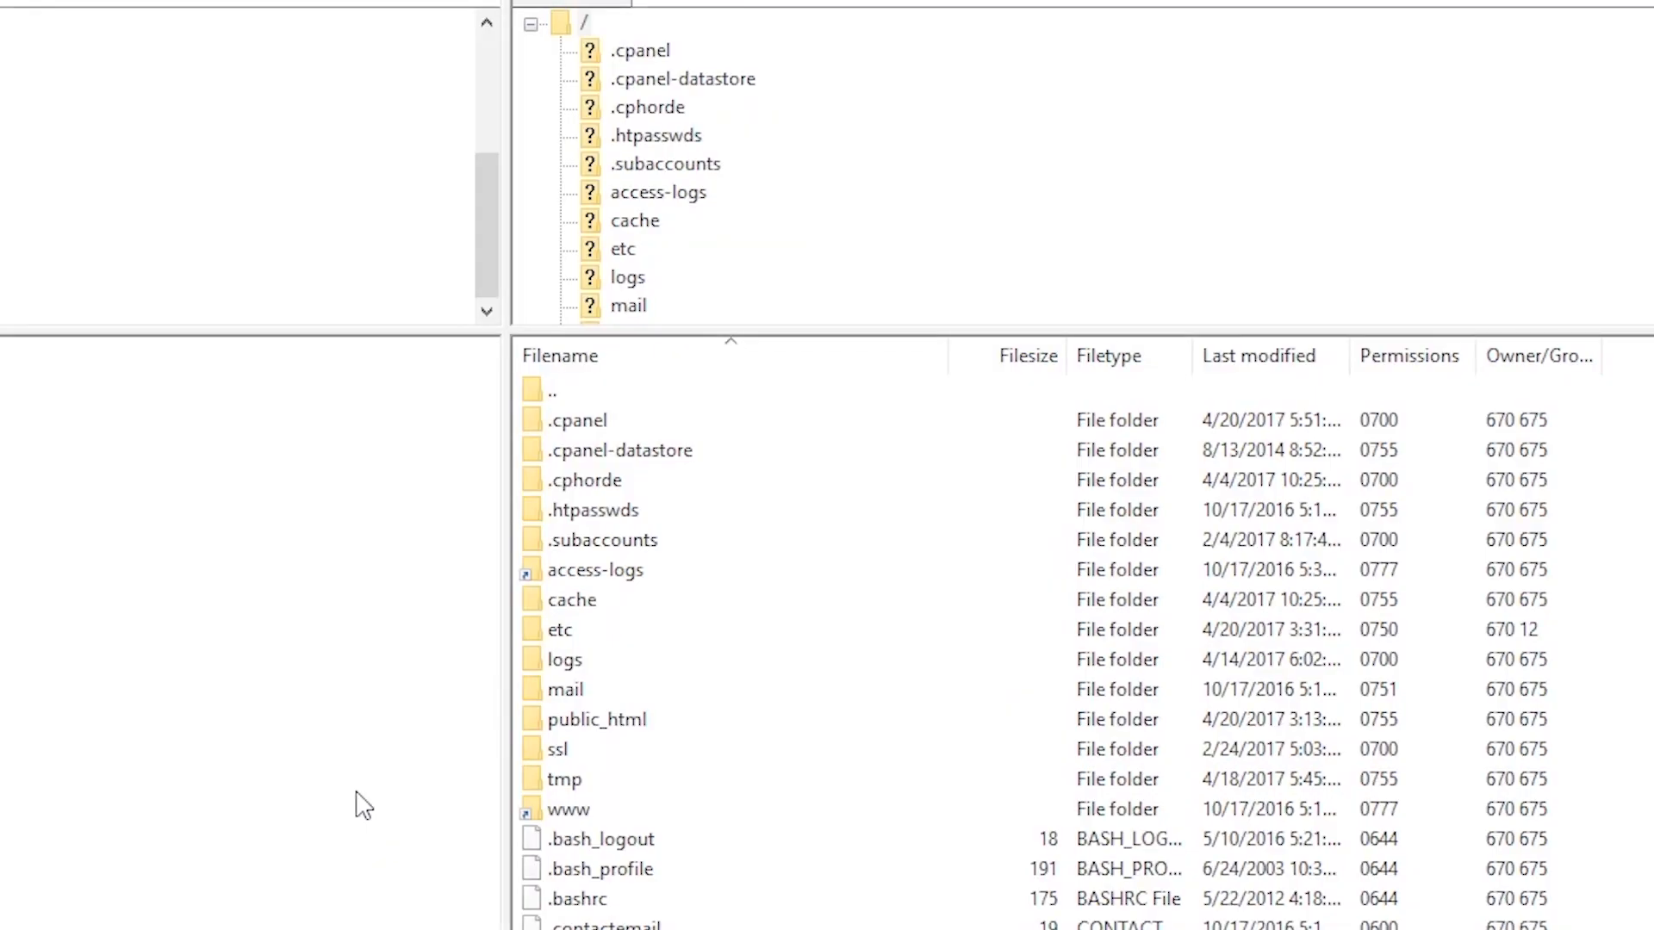
mouse_move(612, 744)
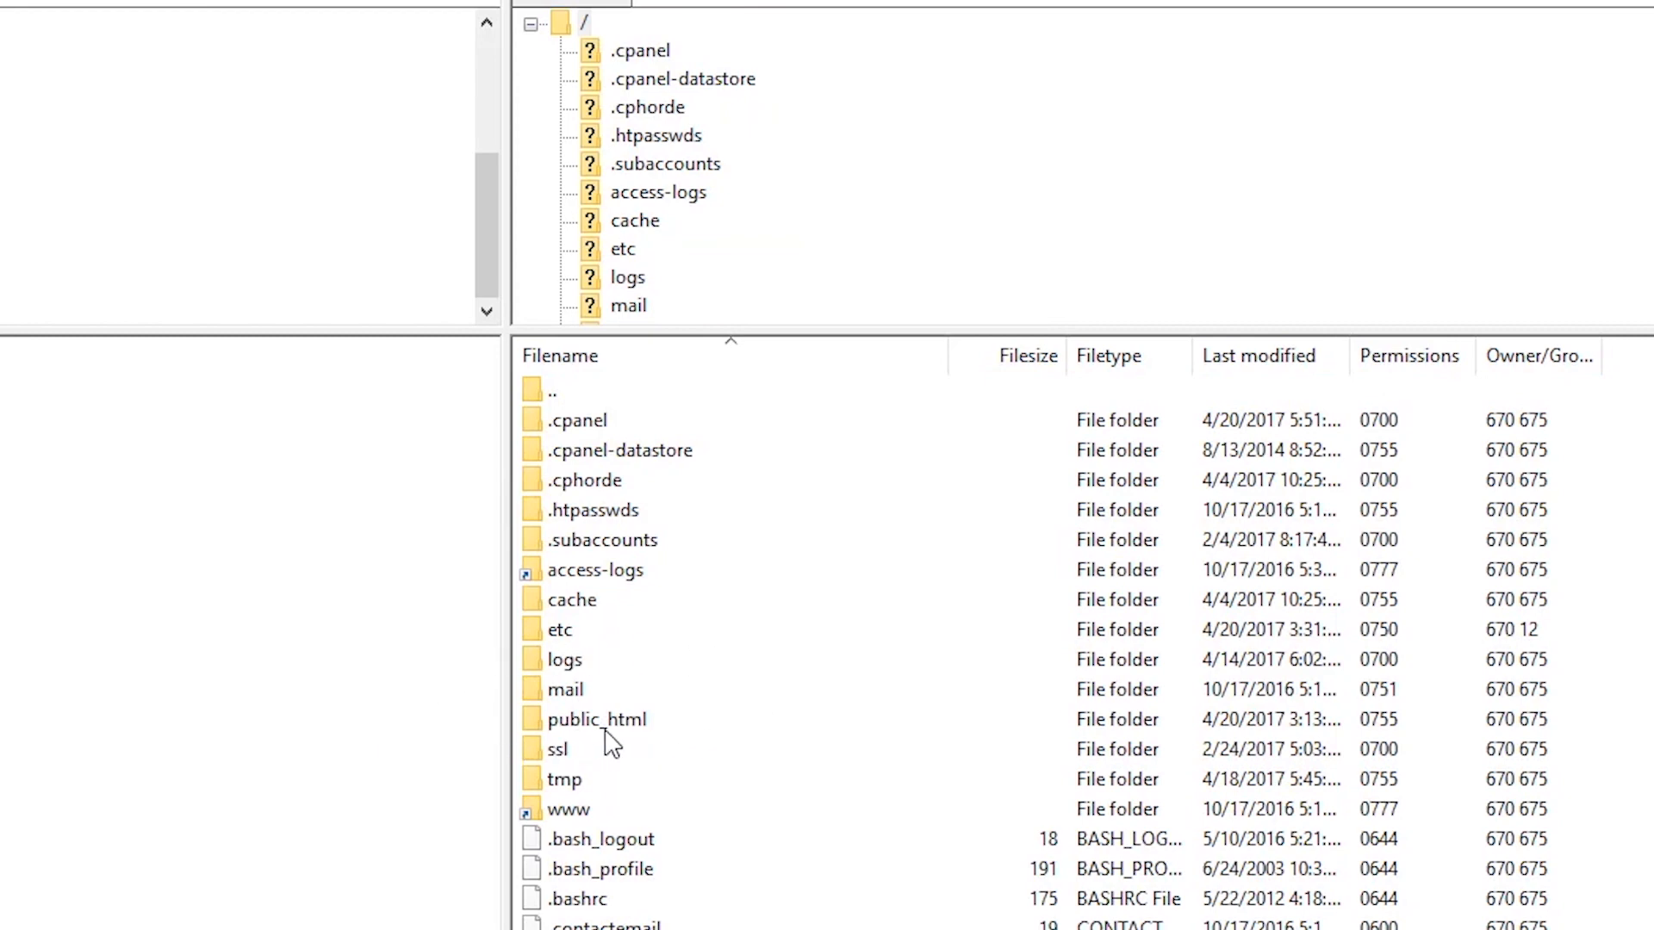
Step: Rename the wp-content plugins folder by appending 'old' to its name
double_click(597, 719)
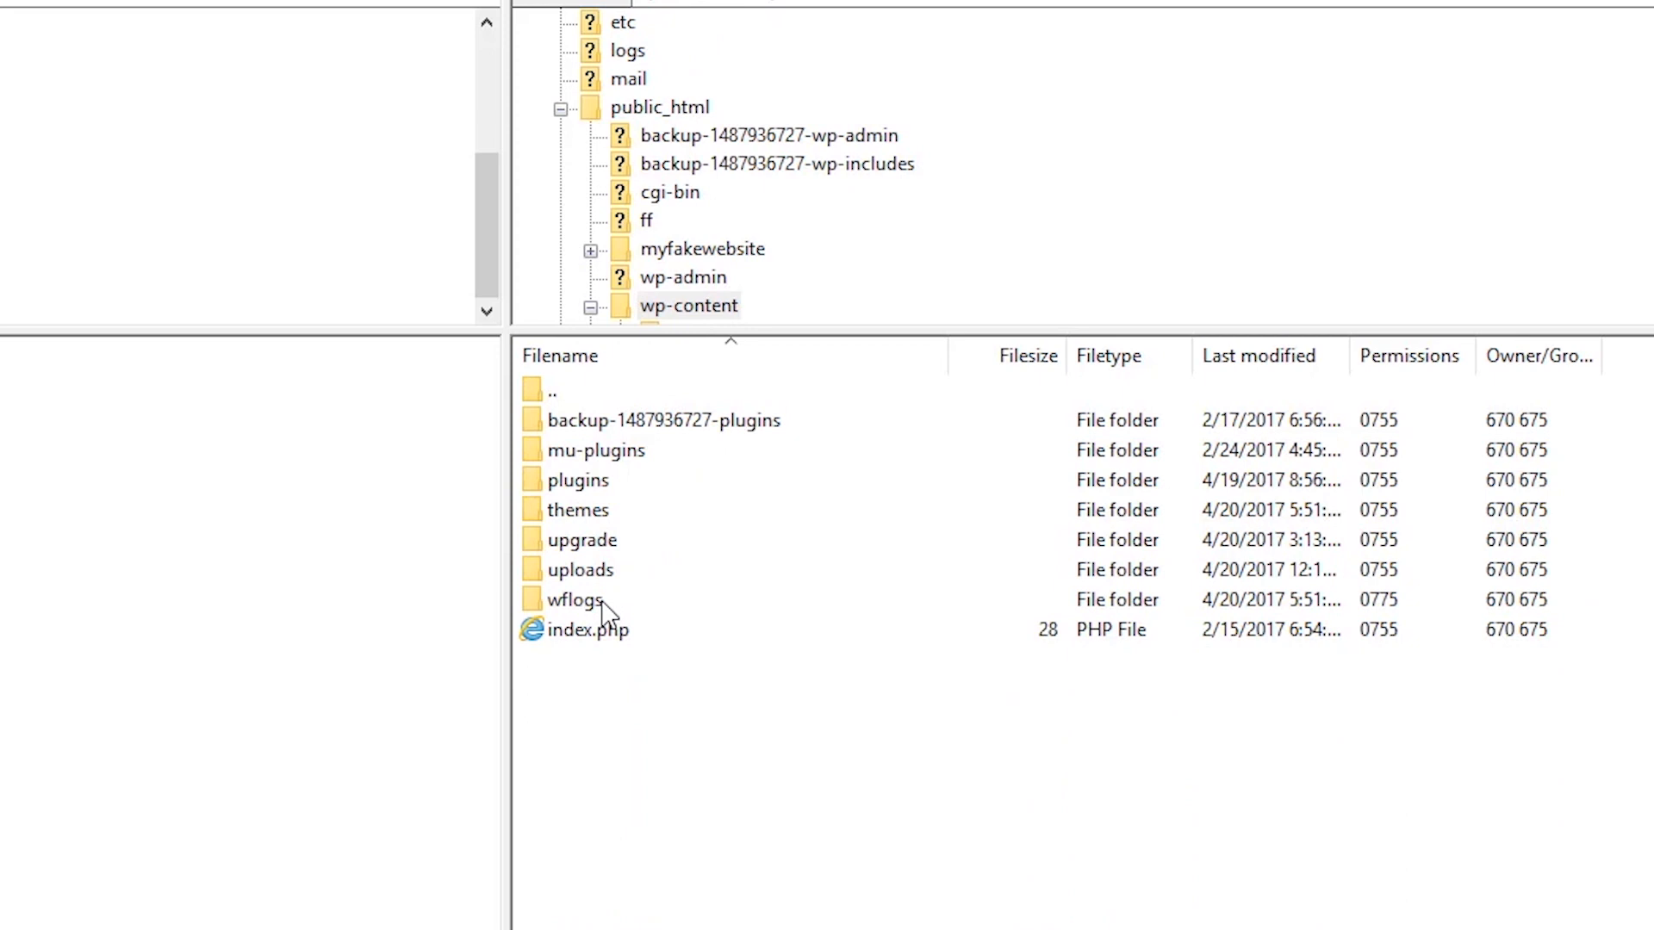
click(578, 480)
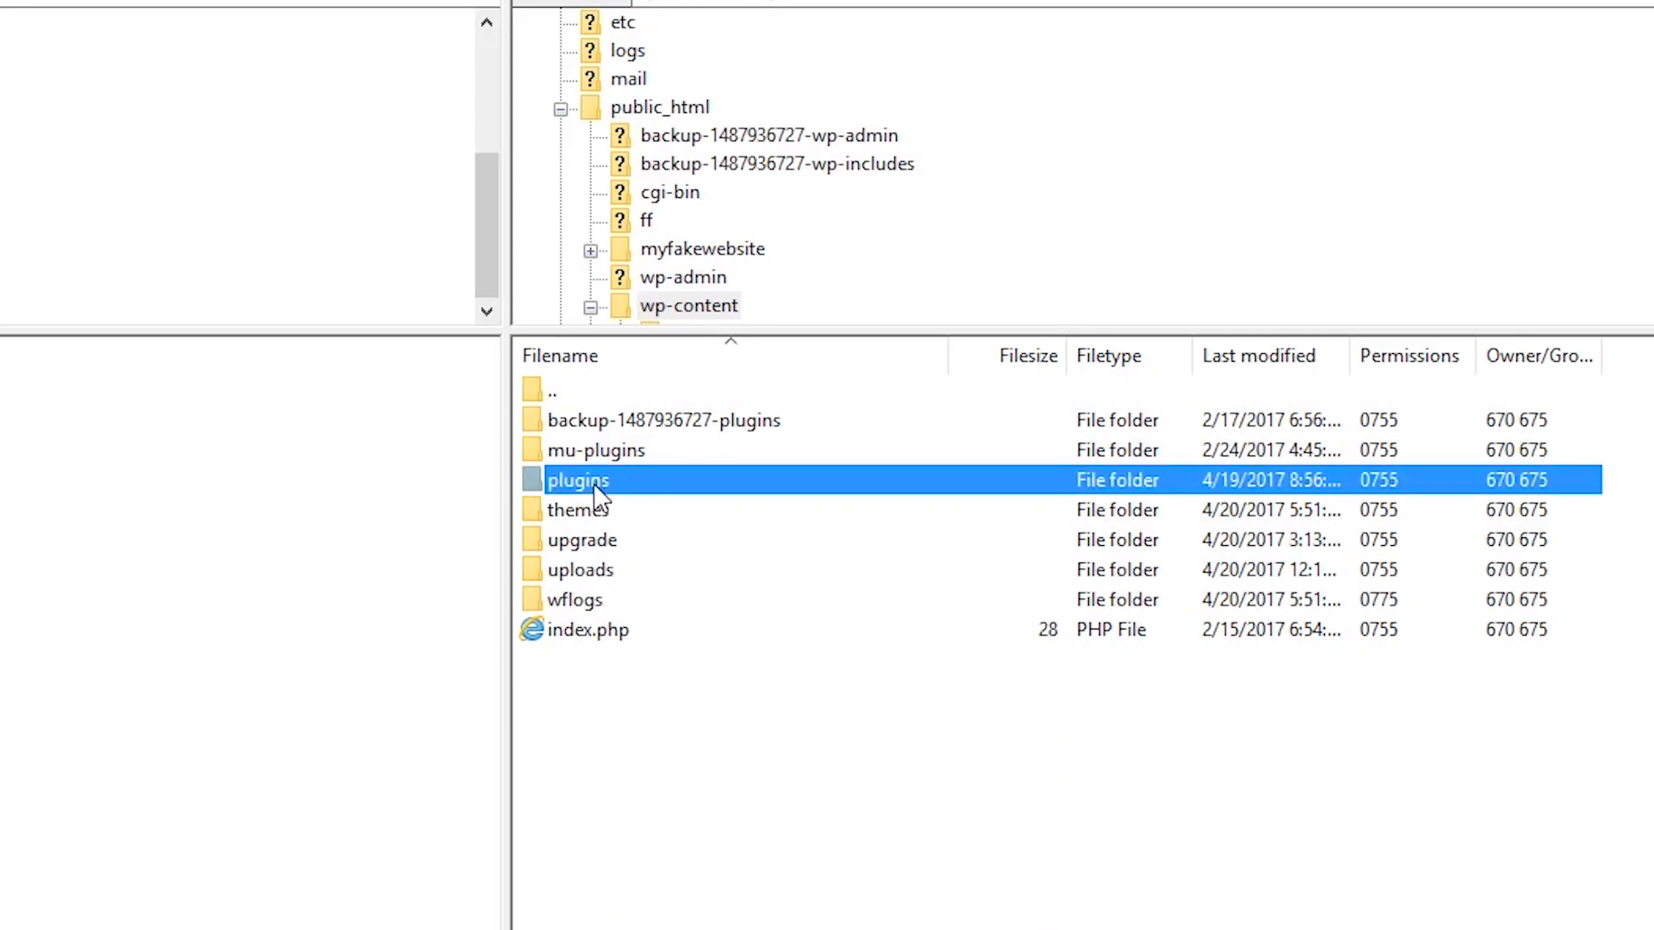
right_click(578, 480)
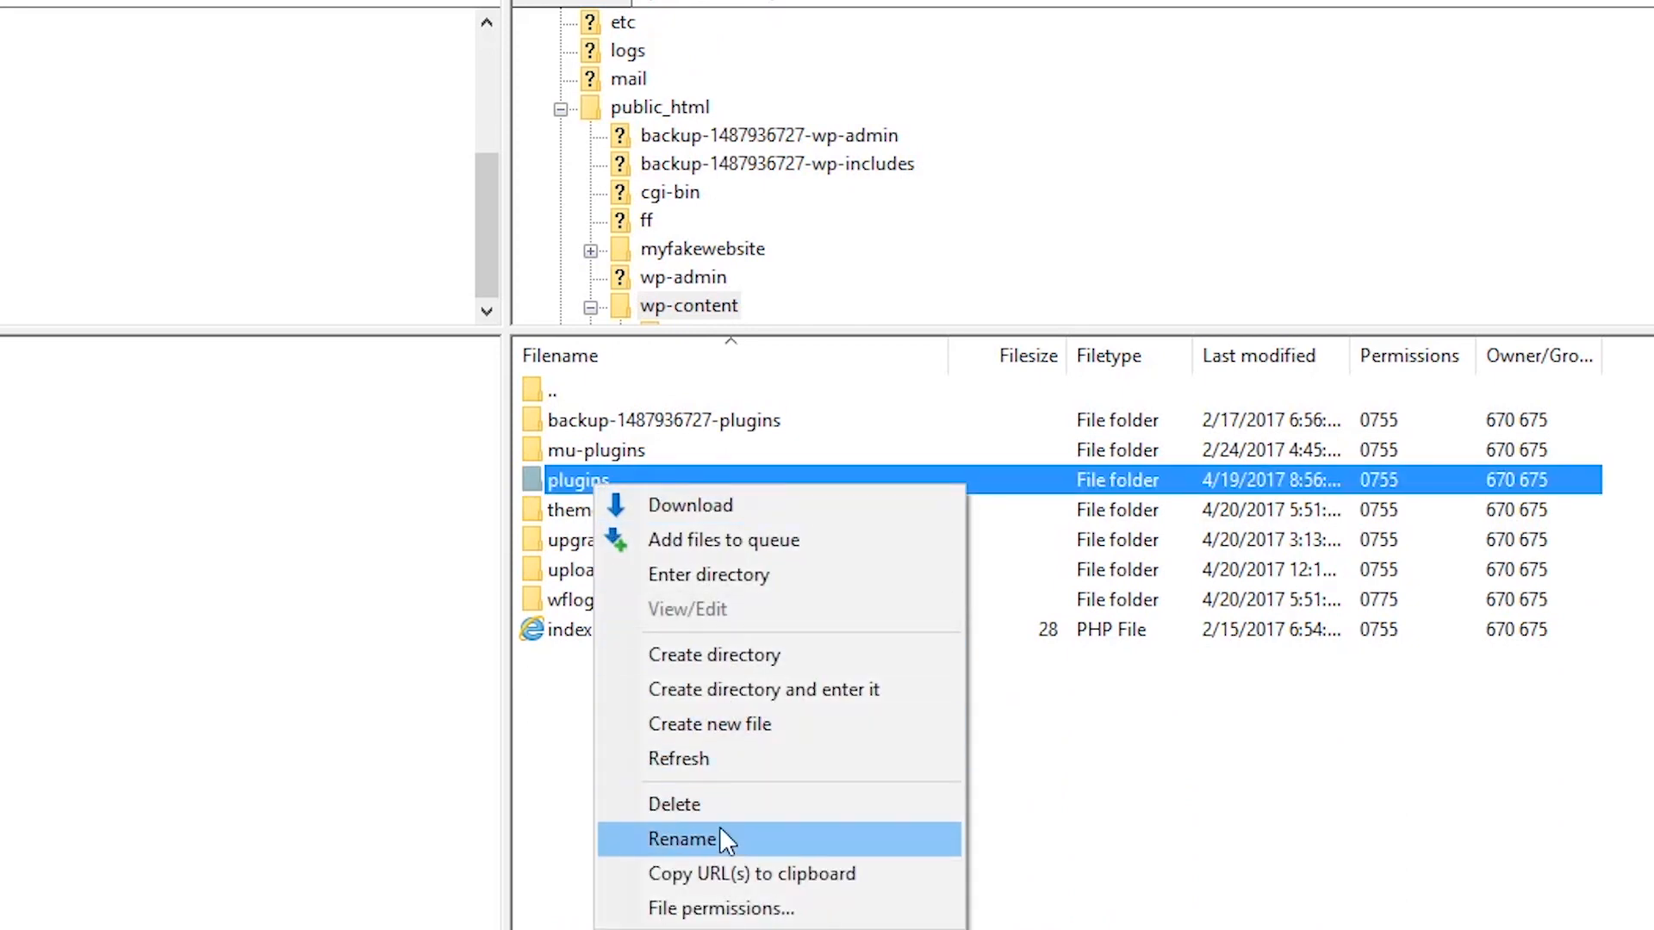
click(683, 838)
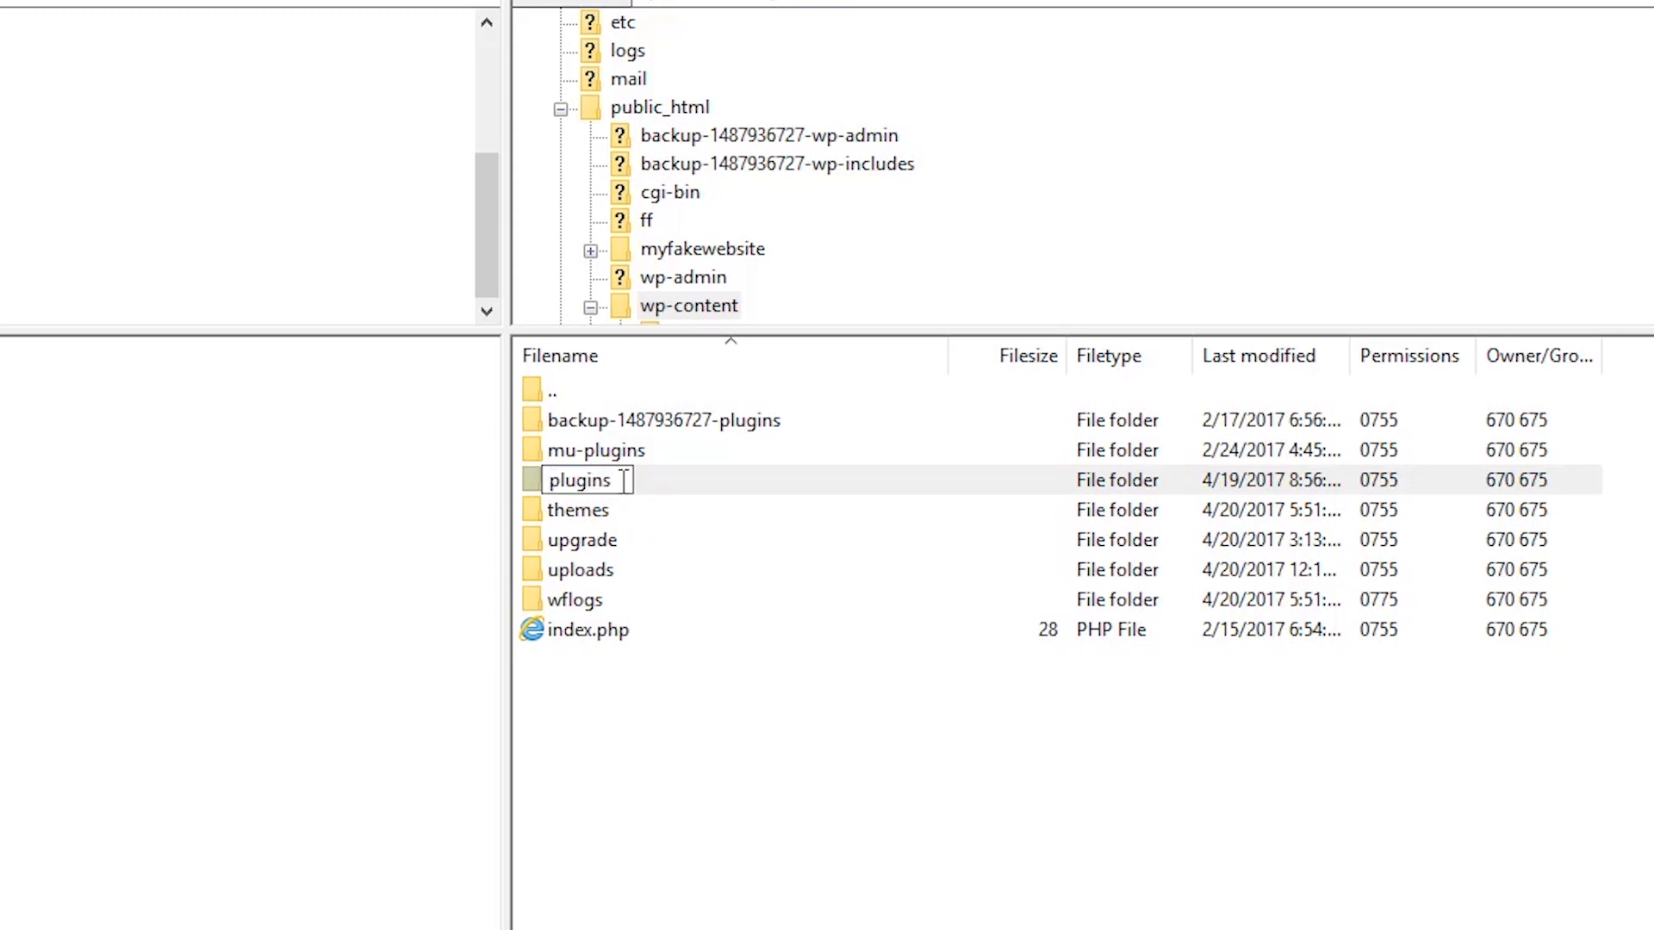
text(old)
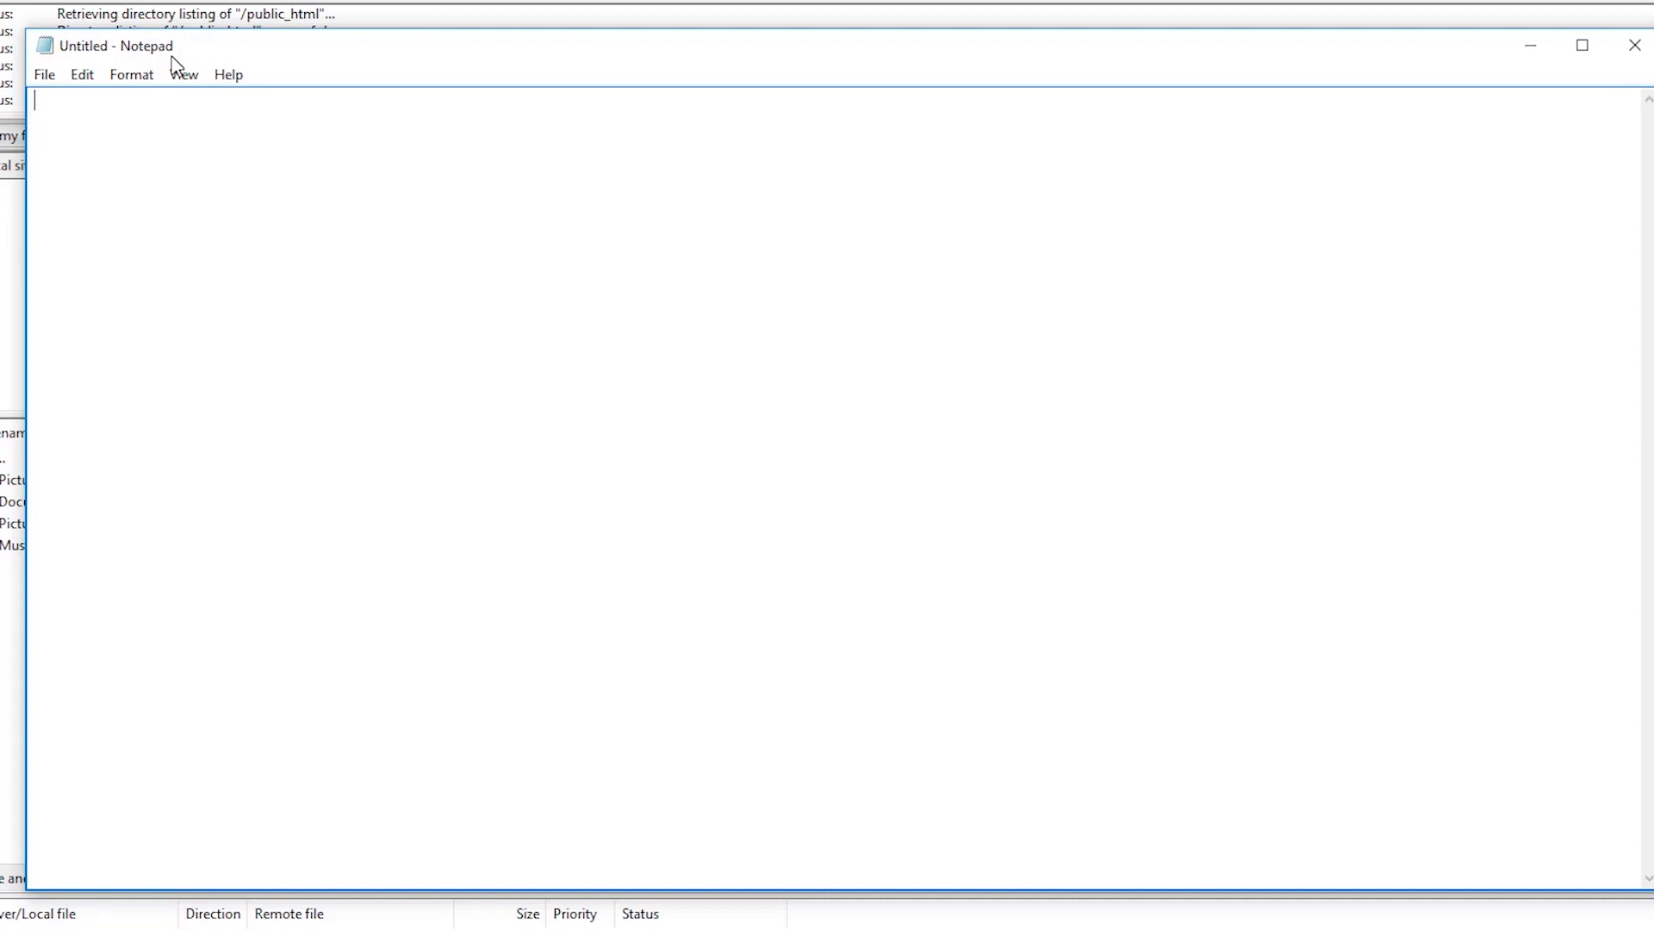
Step: Type 'This is Notepad' into the blank Notepad document
text(This is Notepad)
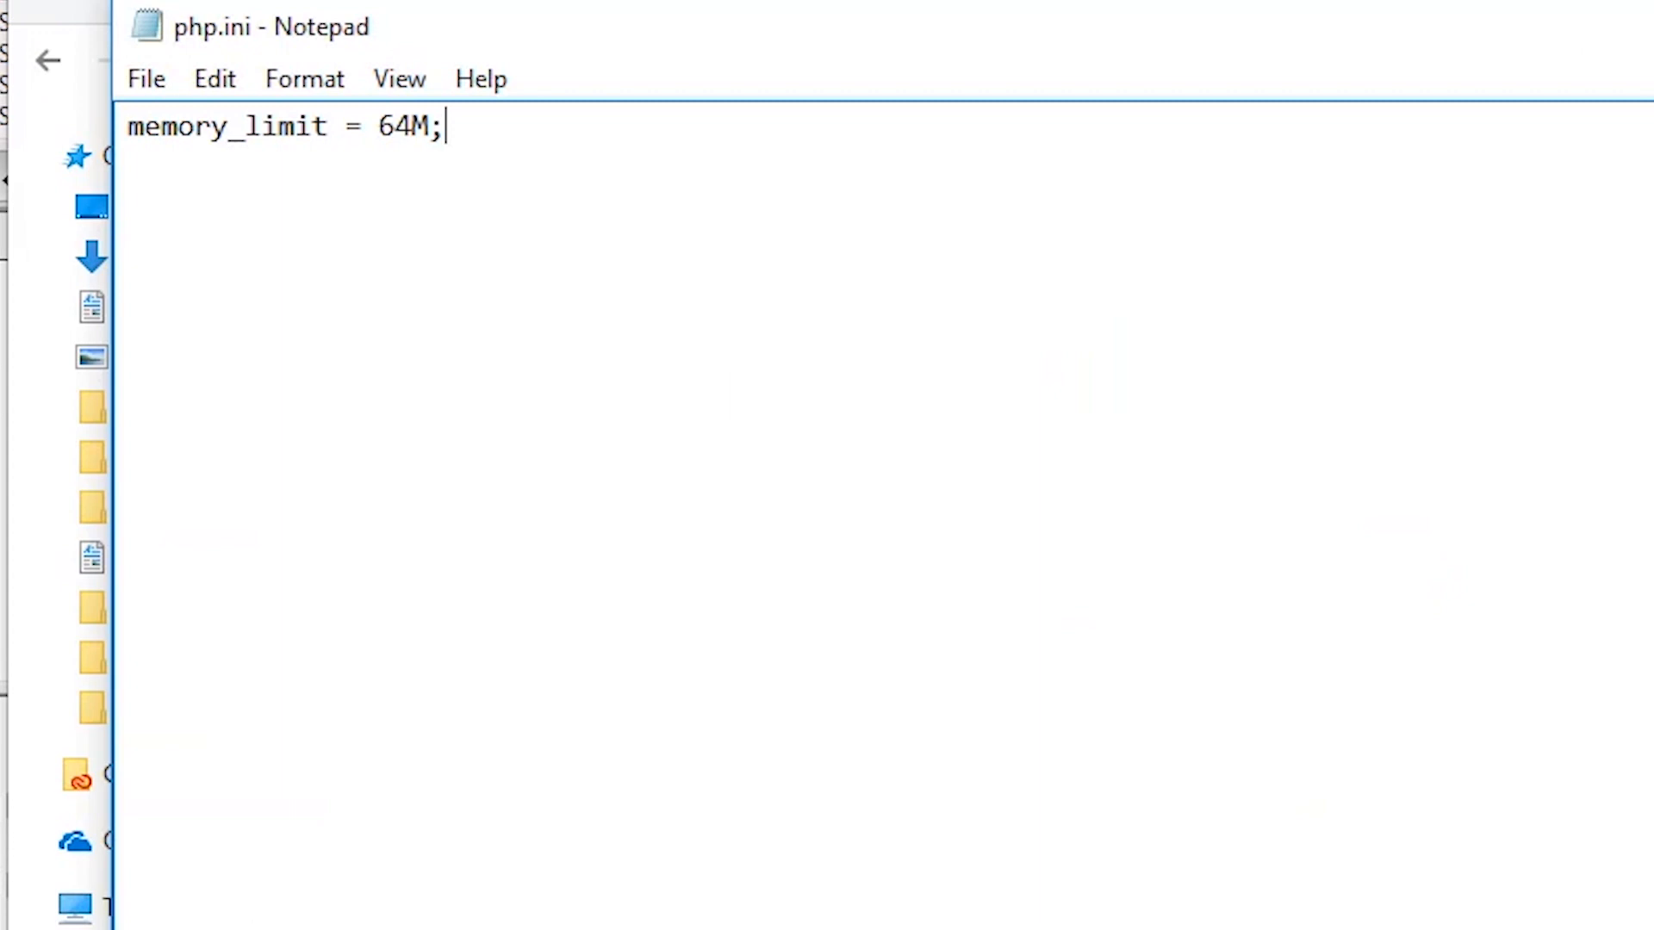
mouse_move(297, 213)
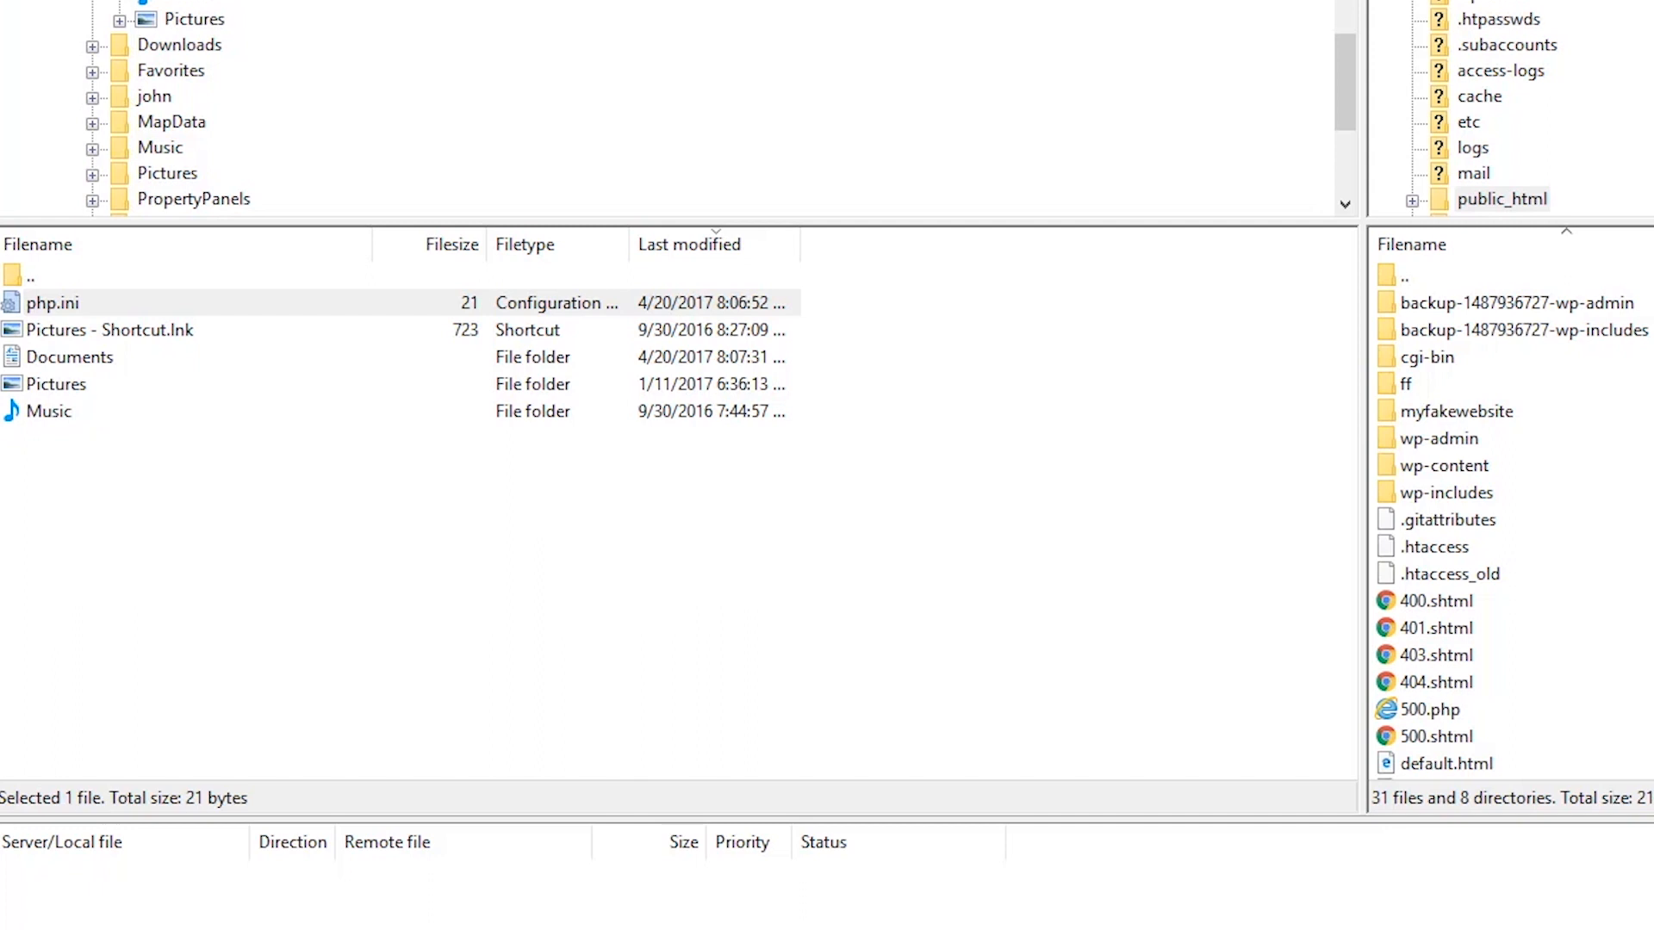
Step: Change php.ini memory_limit from 64M to 128M, upload it, then retype the value
scroll(down, 3)
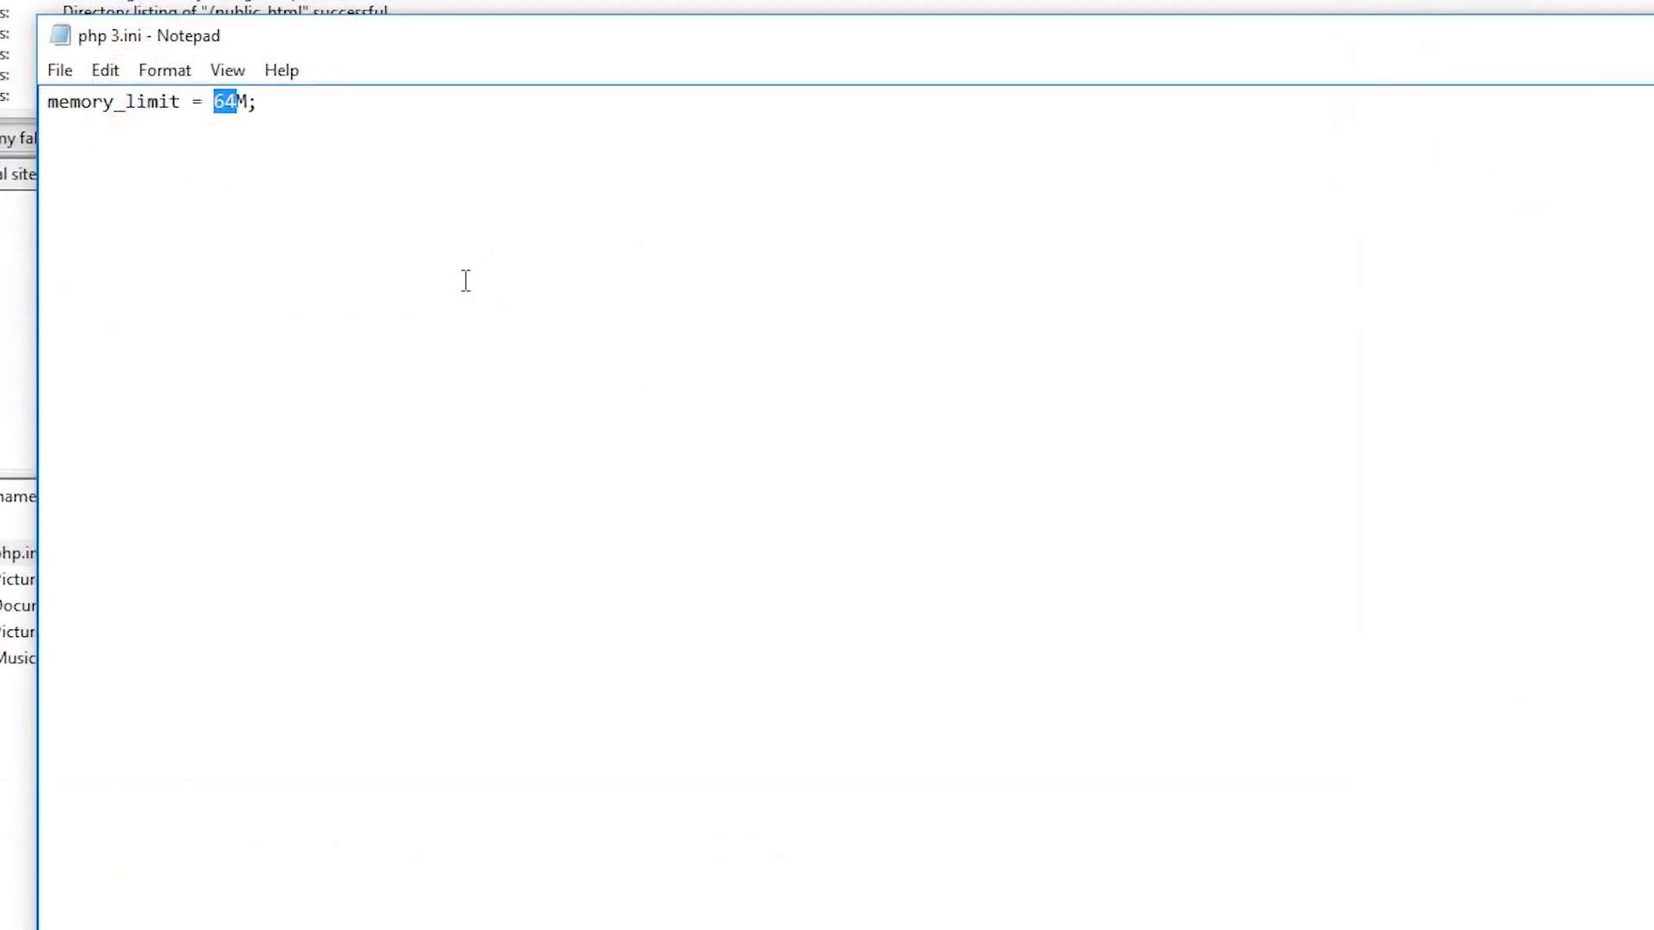
text(128)
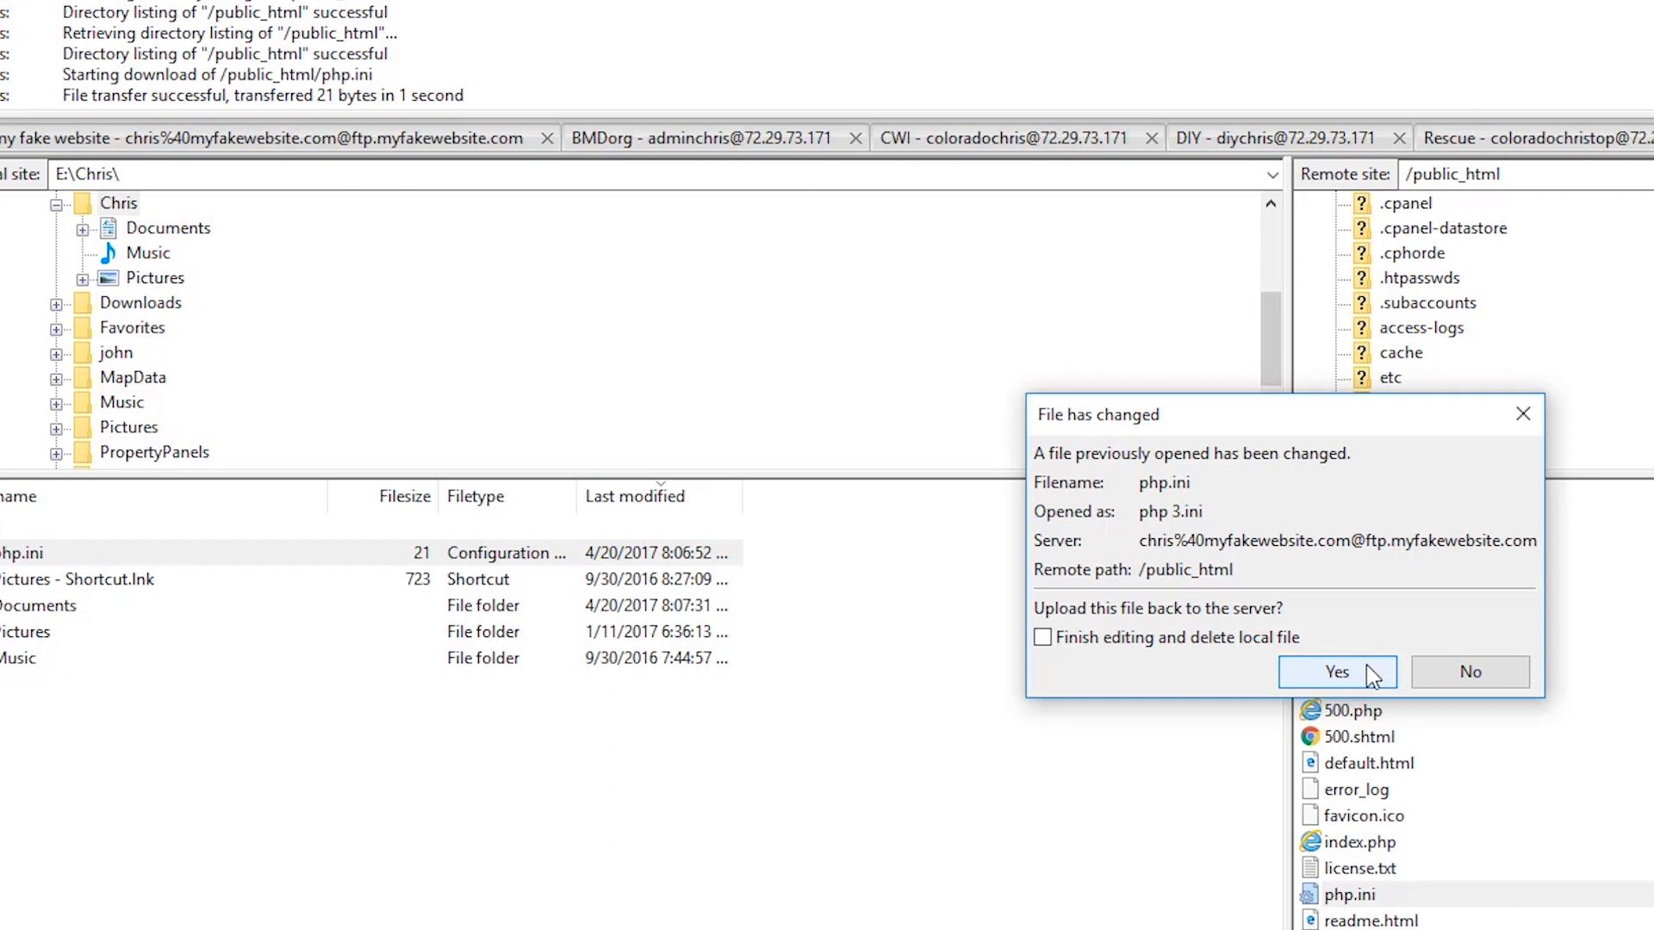
click(1336, 672)
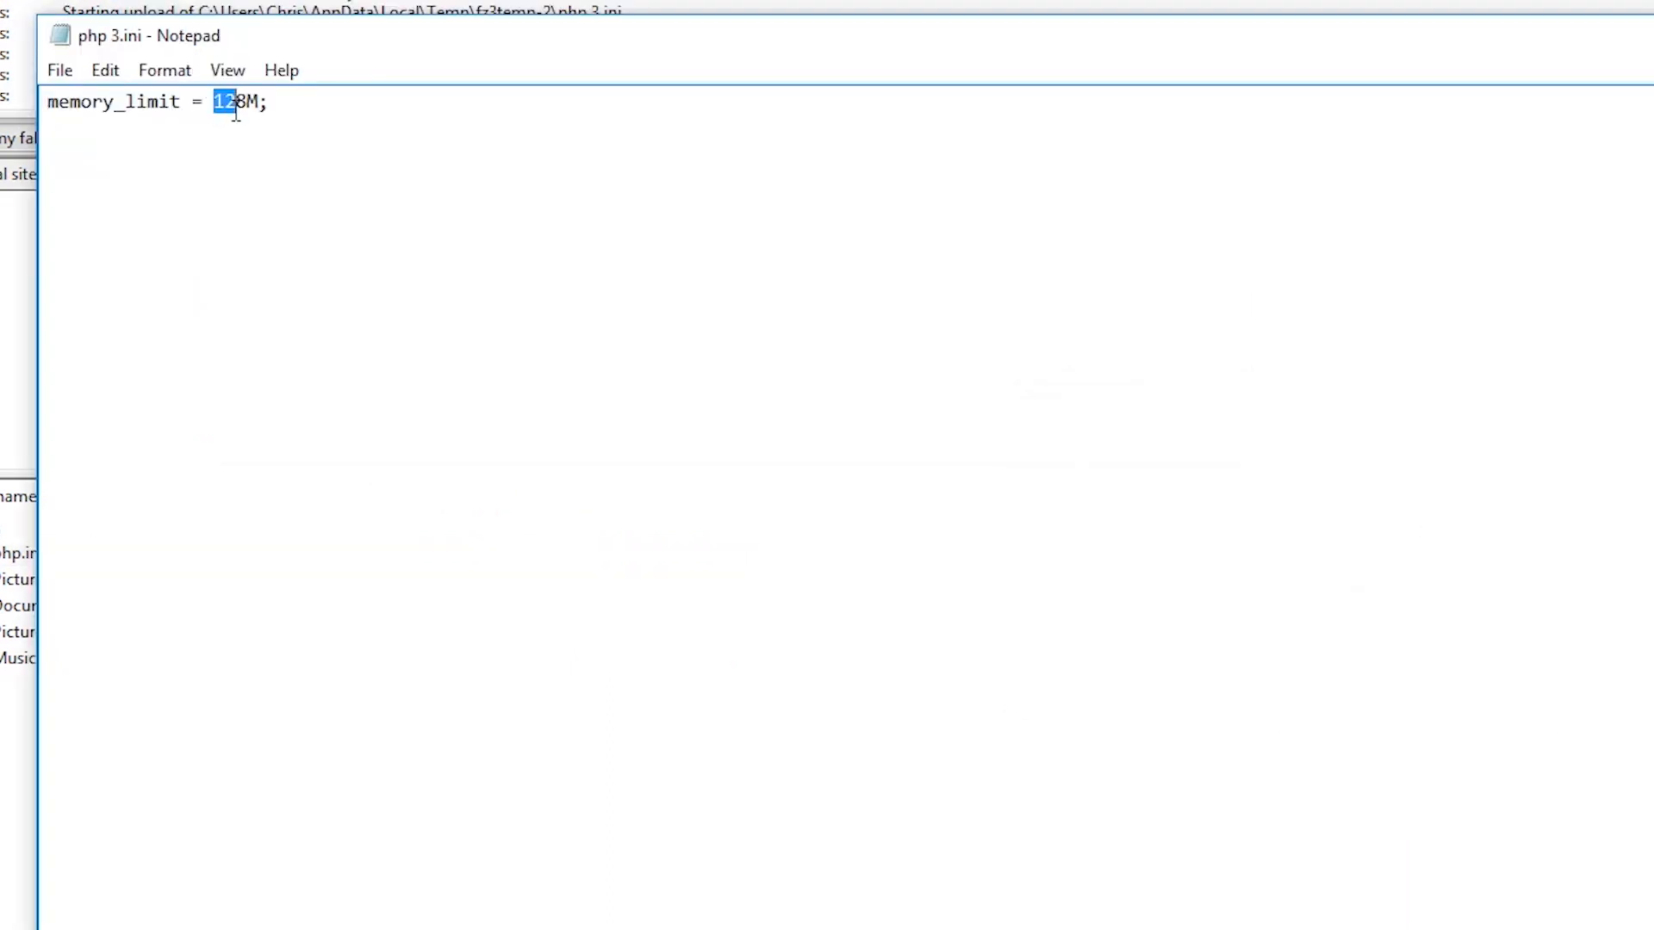
text(25)
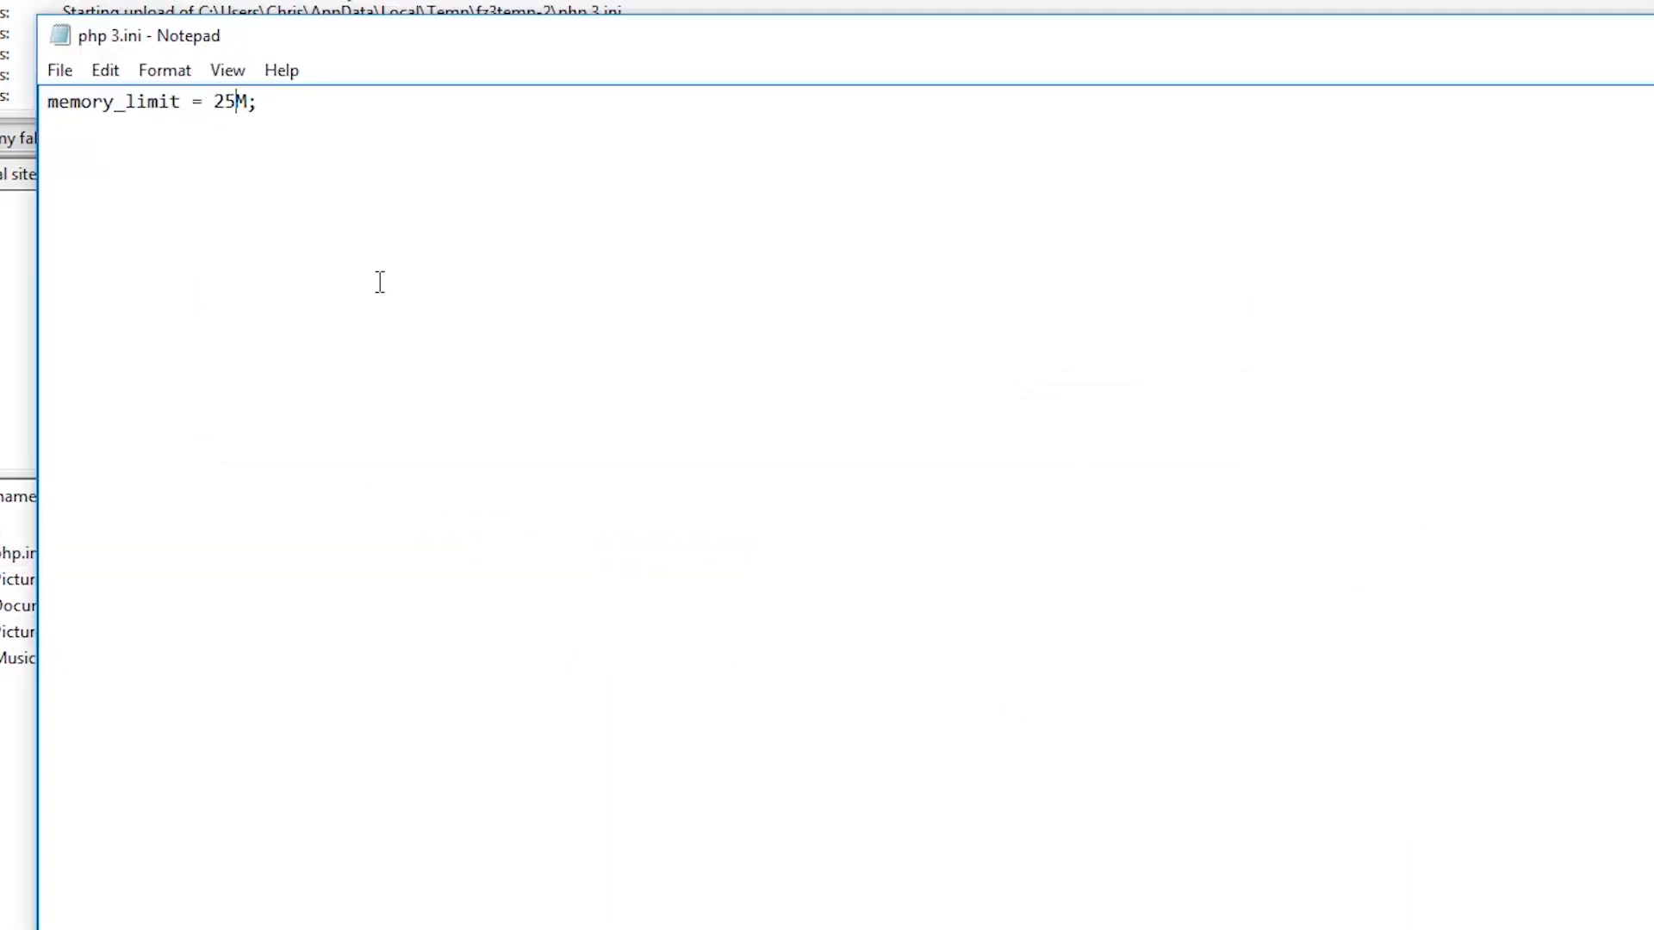
text(6)
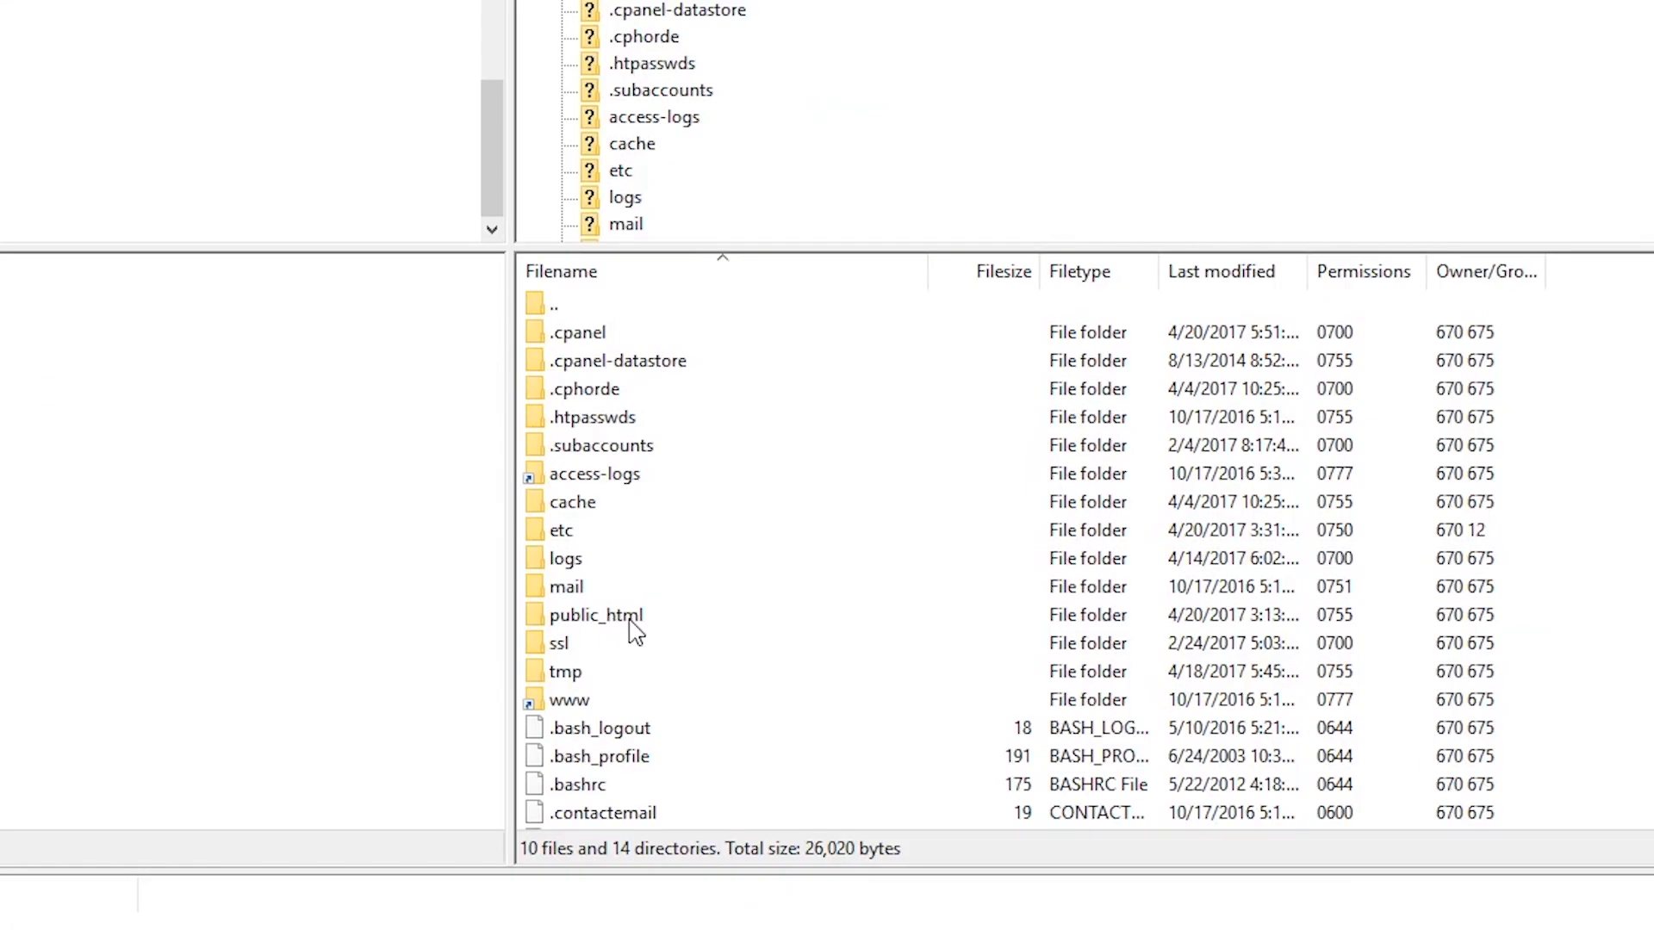
Step: Open public_html and bring up the context menu for the .htaccess file
double_click(595, 615)
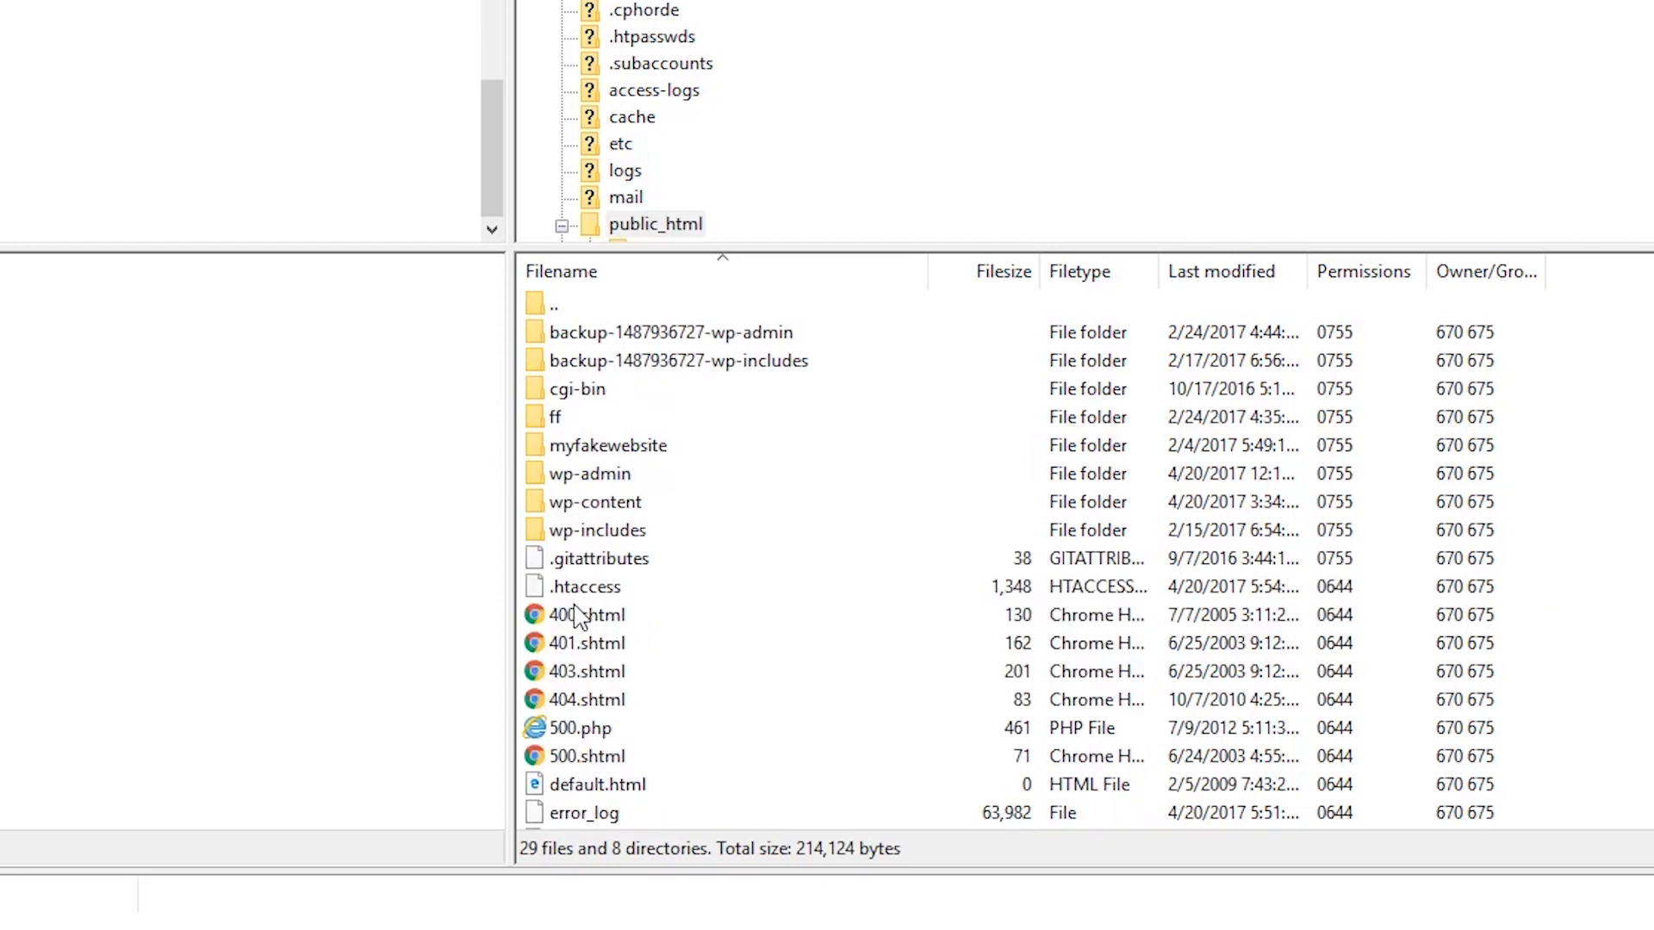
mouse_move(587, 603)
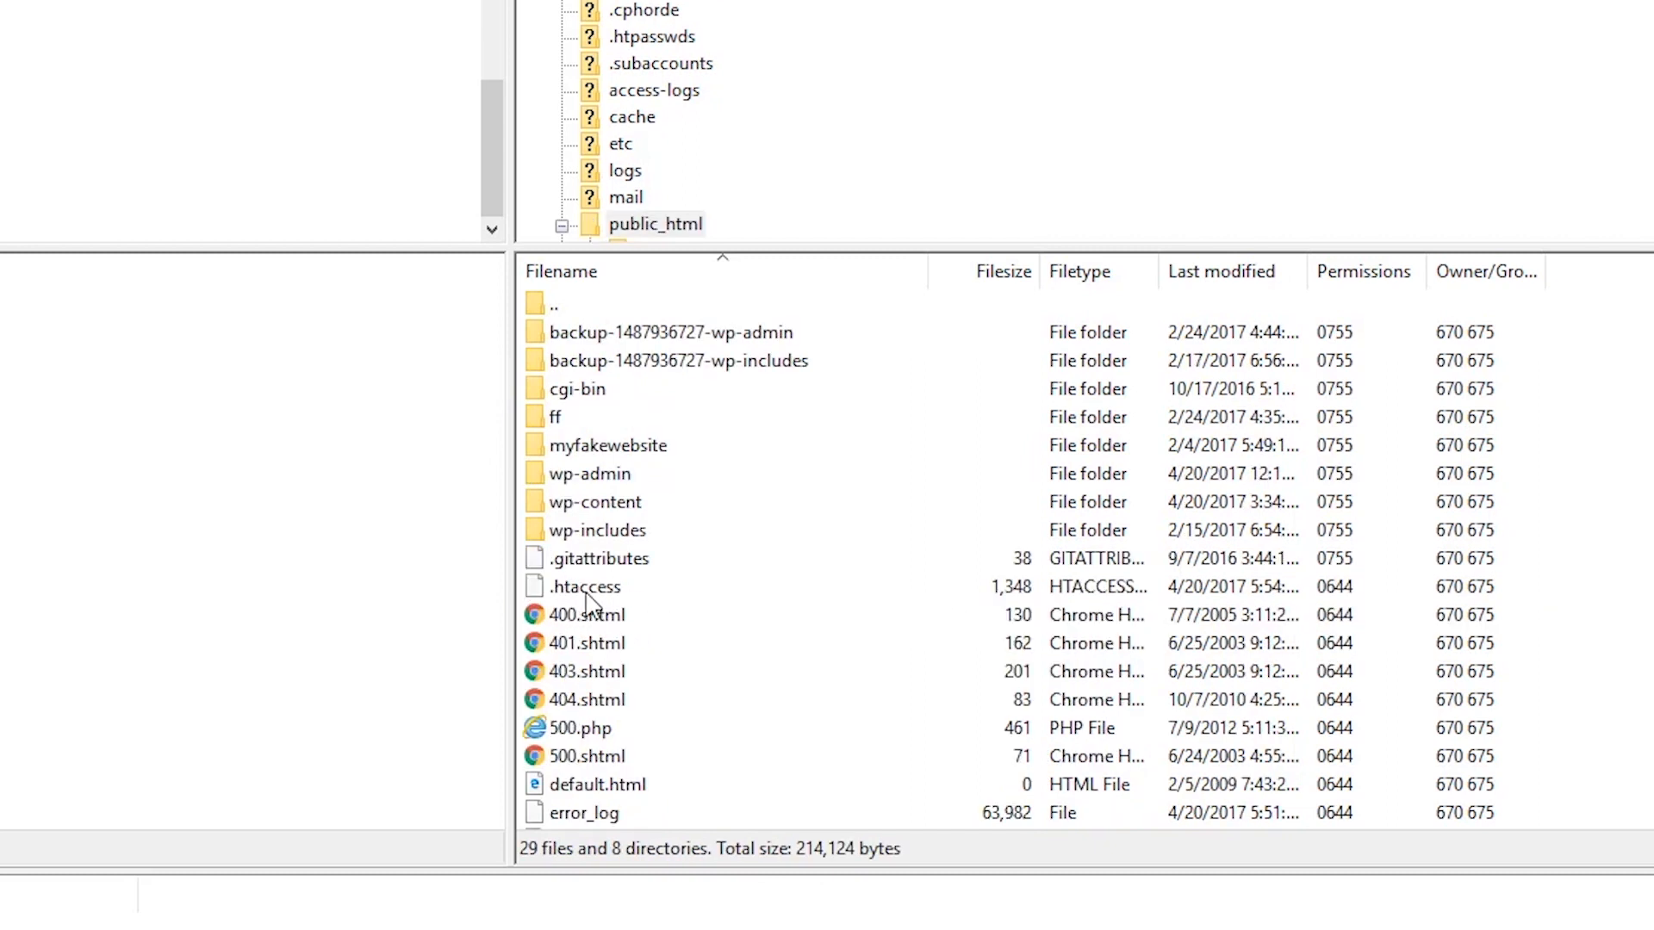
right_click(585, 586)
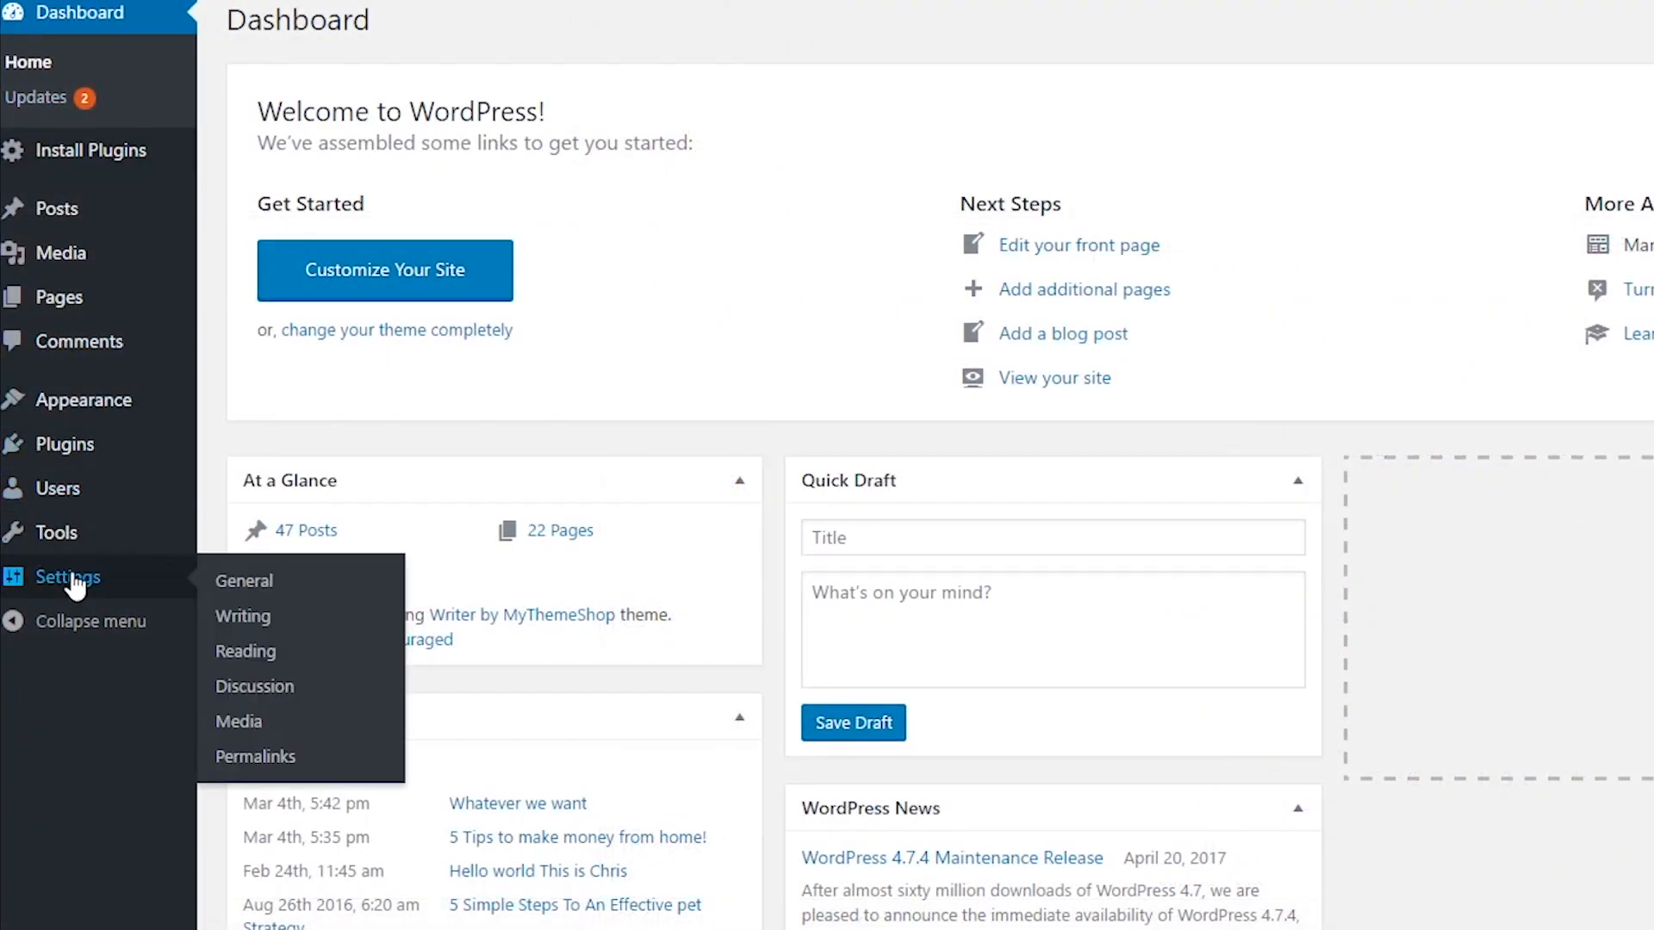
mouse_move(255, 756)
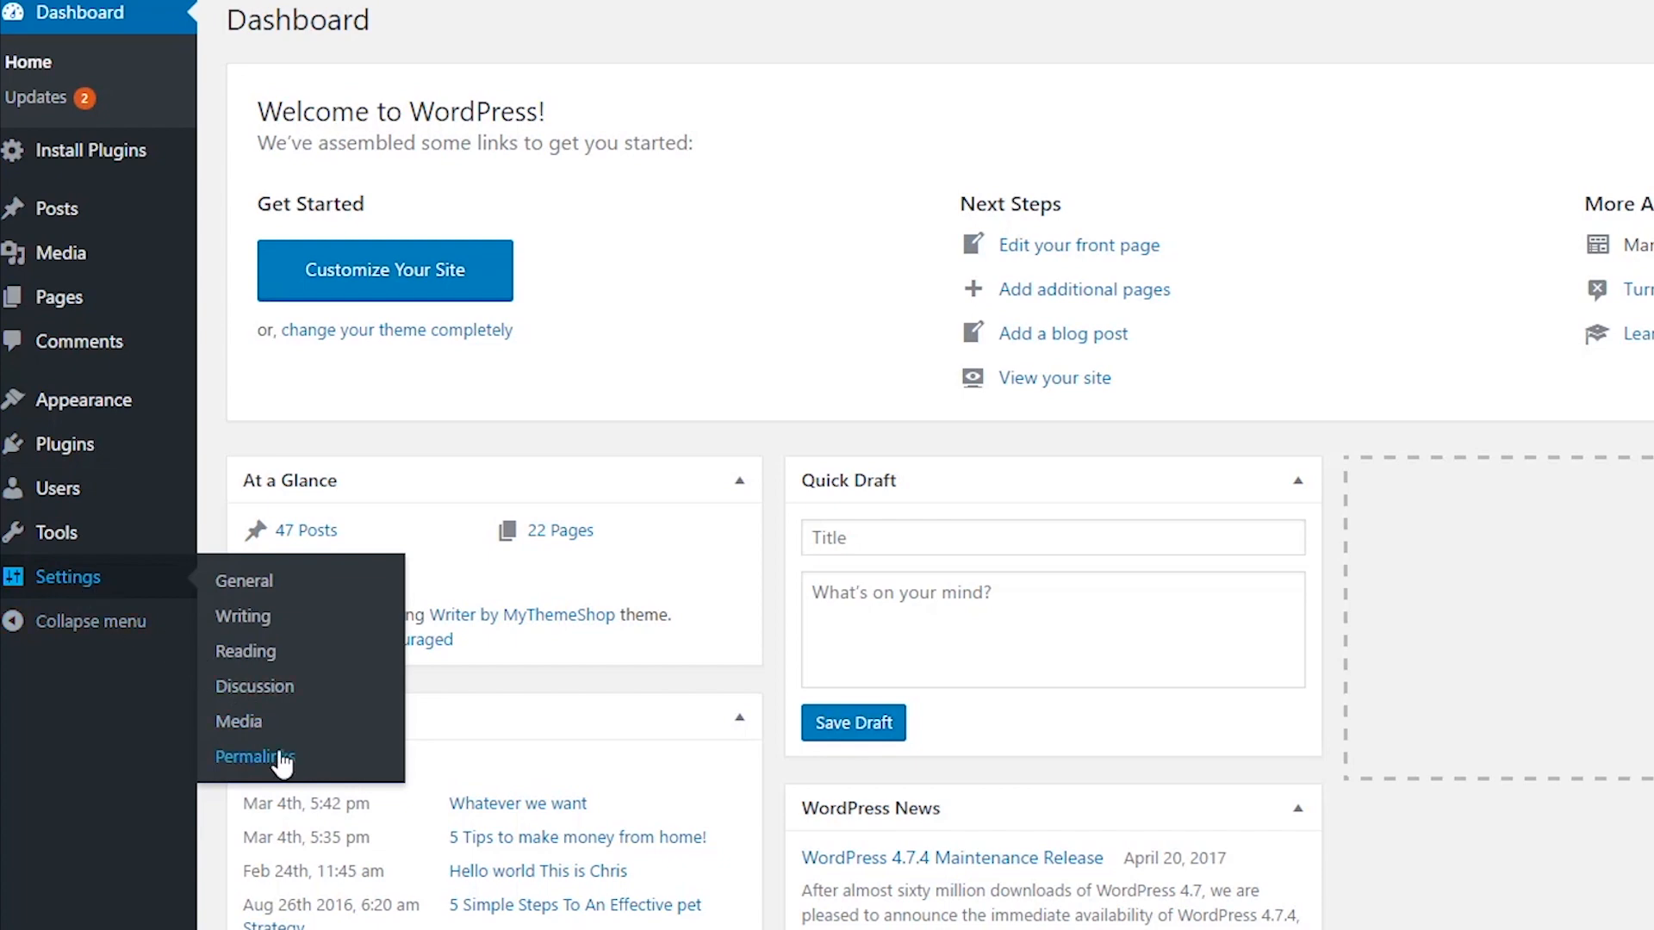
Step: Open the Permalinks page under WordPress Settings
click(255, 757)
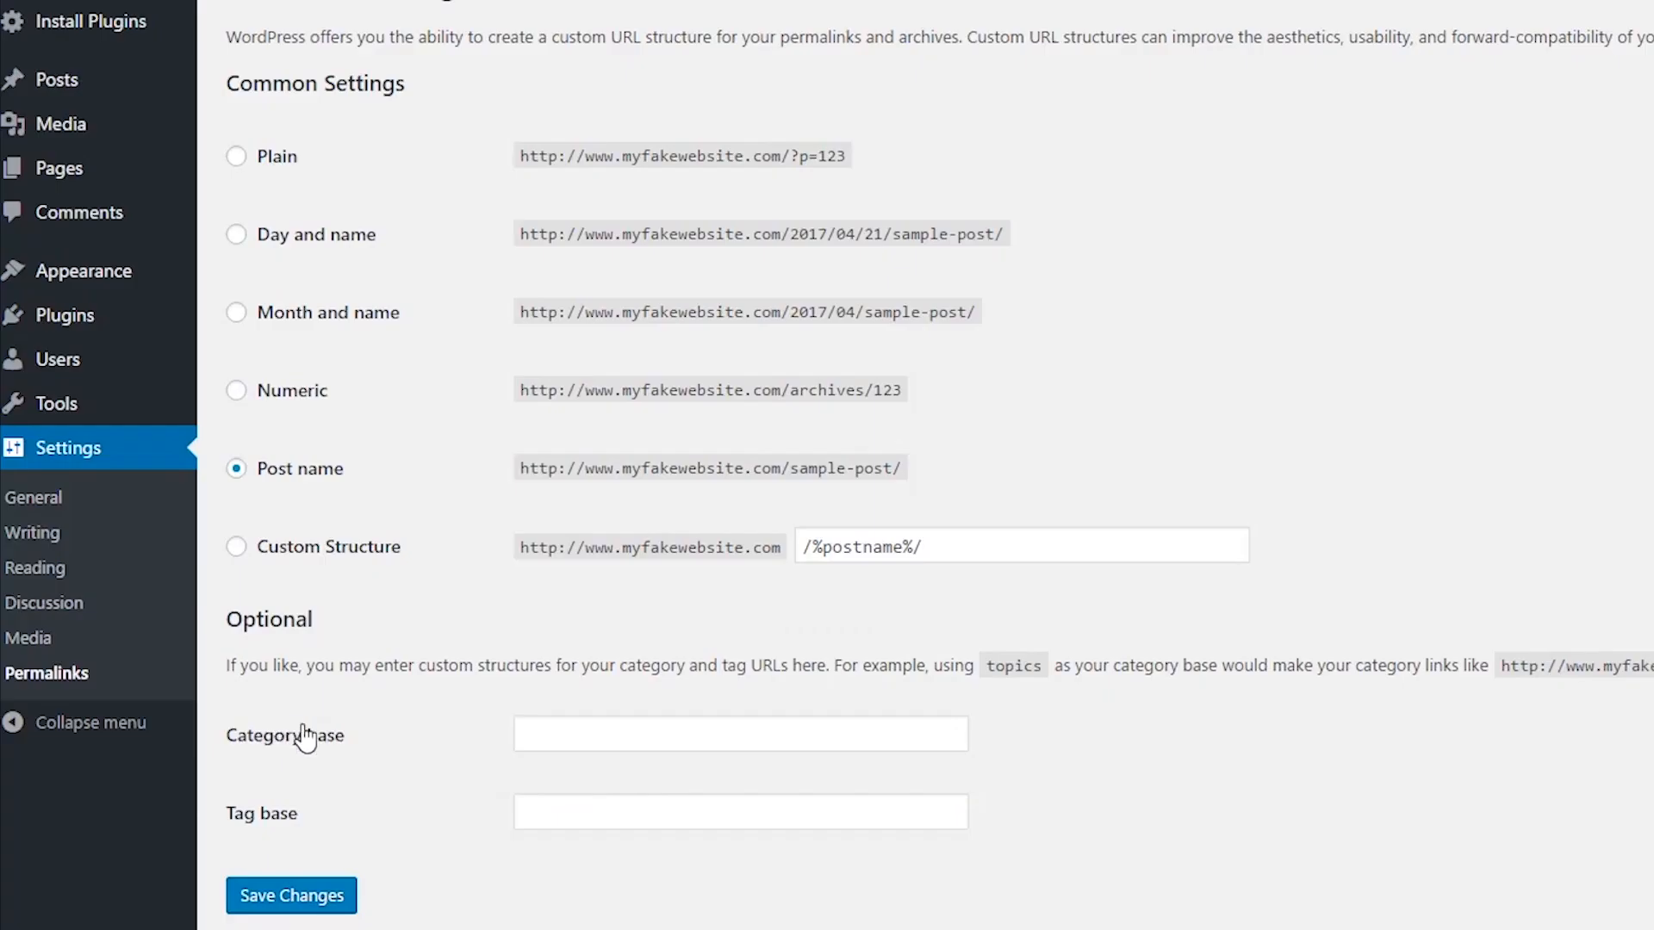
mouse_move(304, 874)
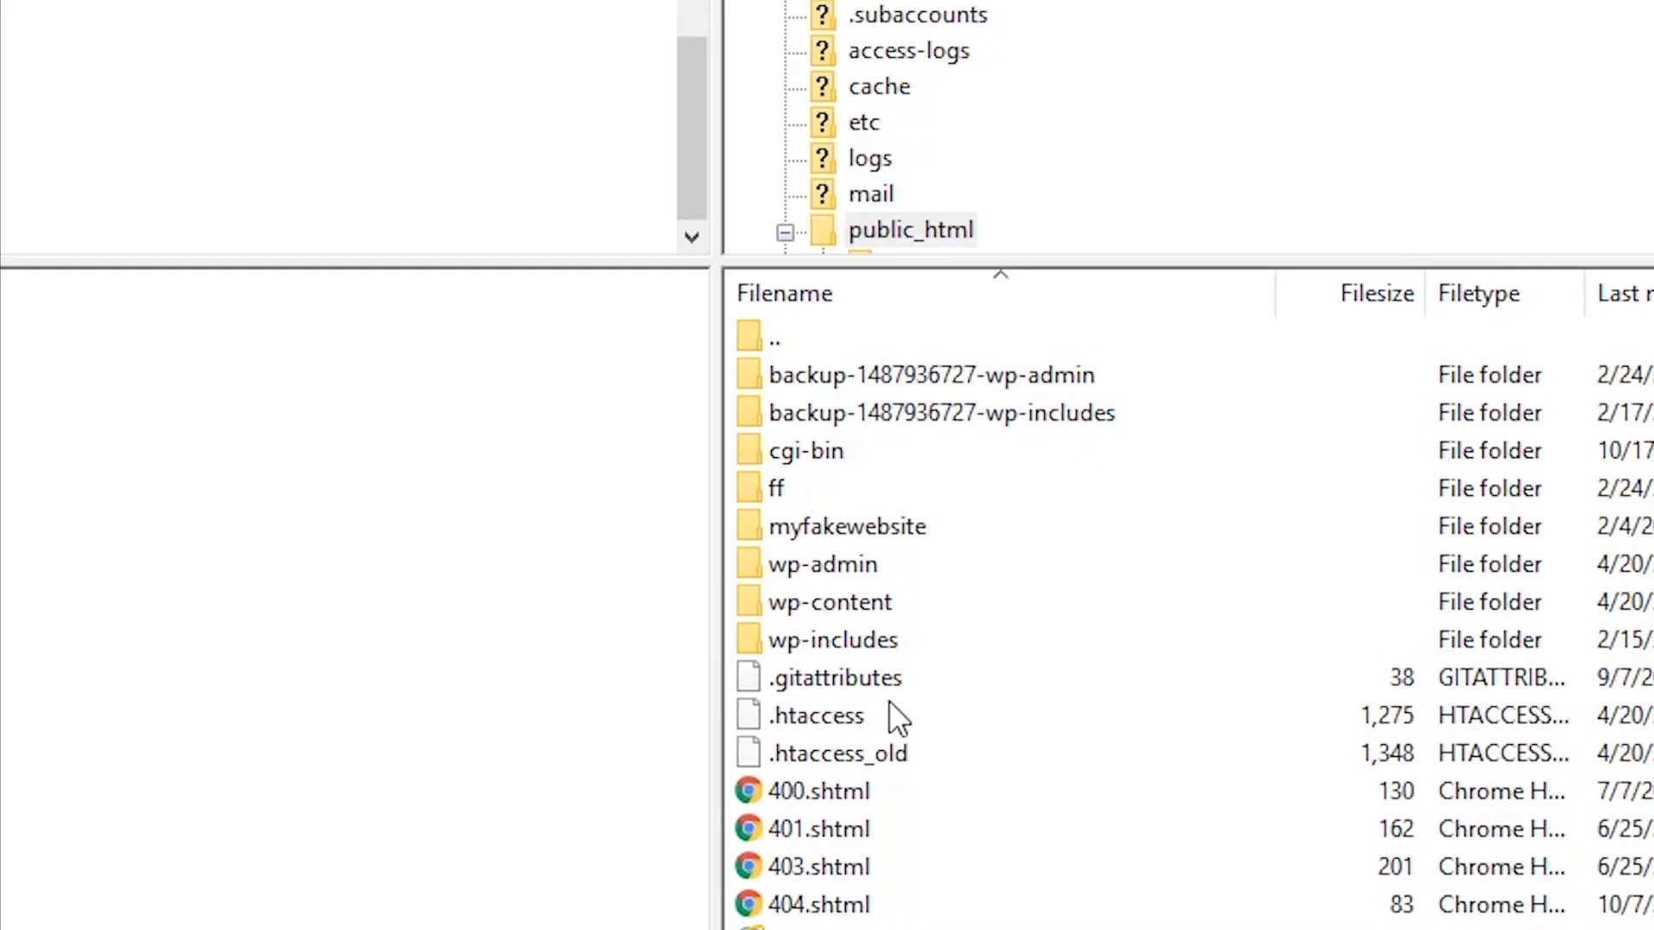
mouse_move(662, 770)
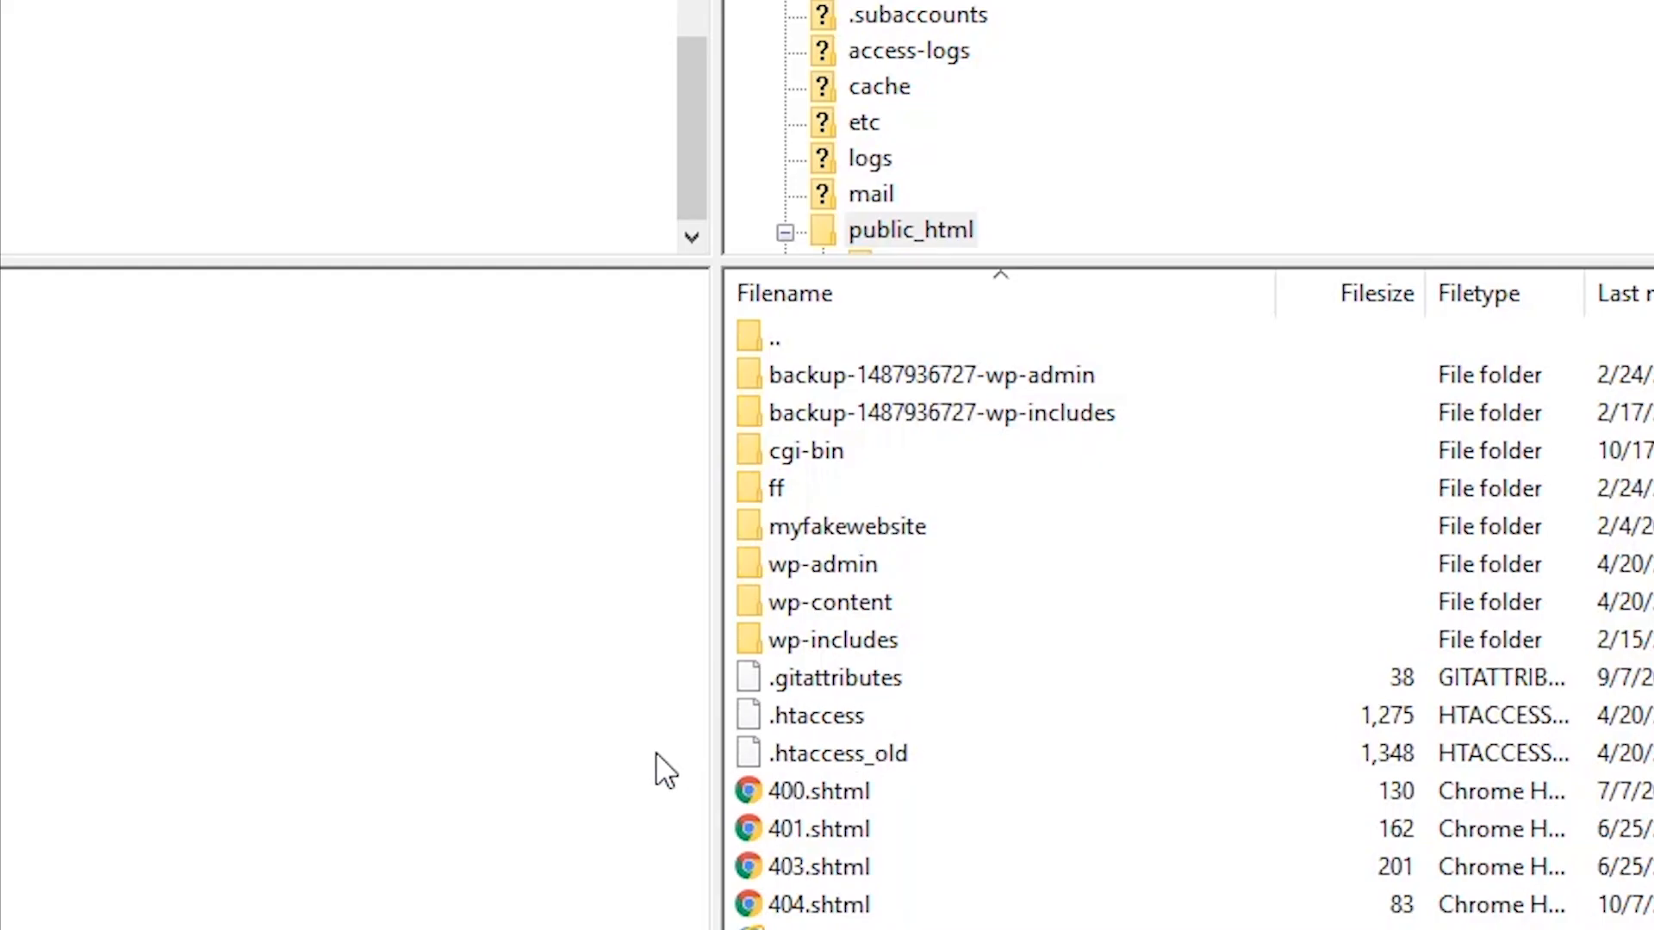